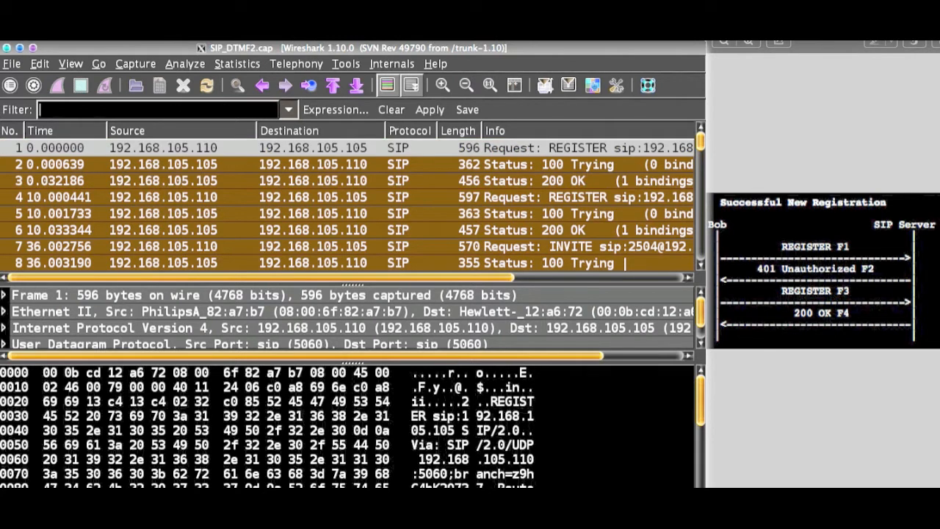
- Apply the display filter 'sip || rtp' and save it as a filter button
text(sip ||)
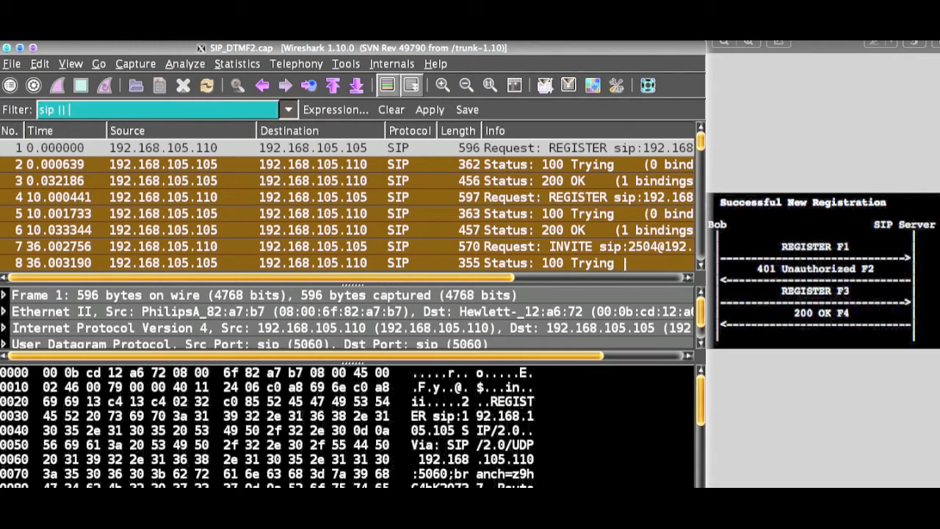
text(rtp)
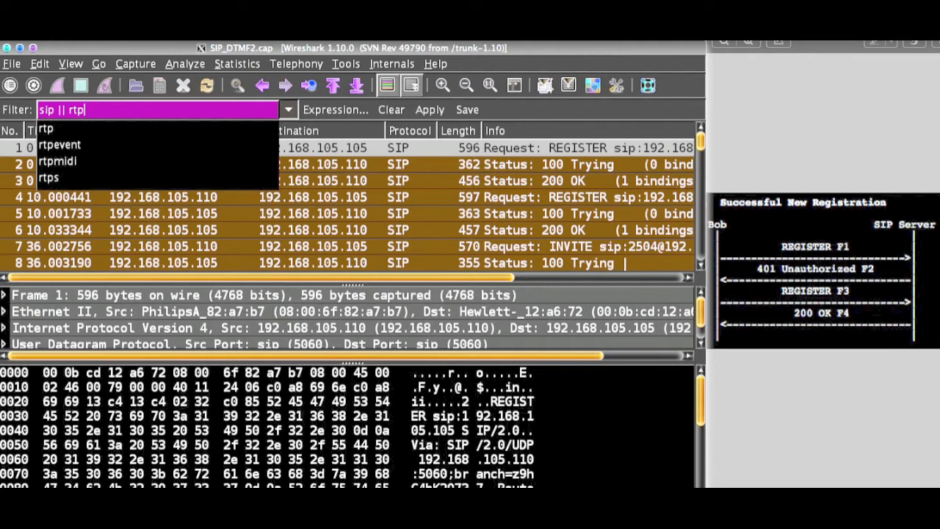
mouse_move(228, 104)
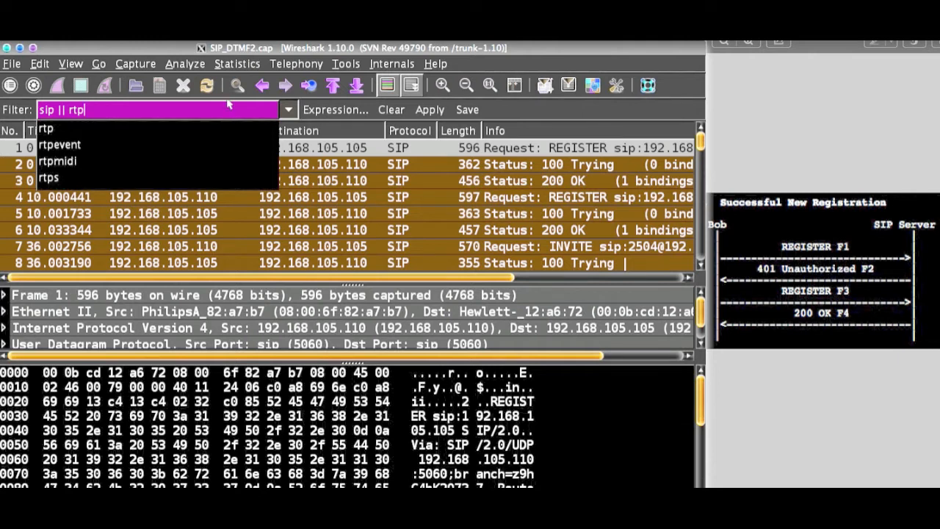
click(429, 110)
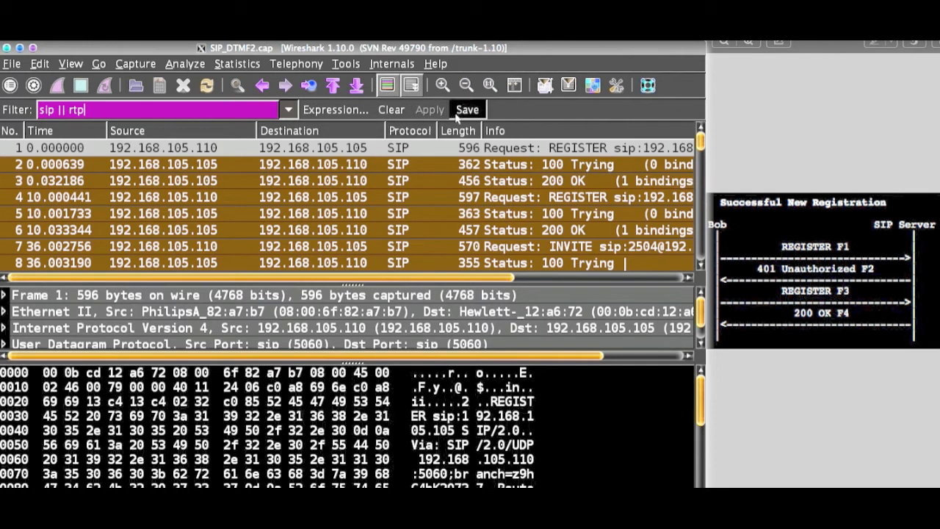
click(468, 110)
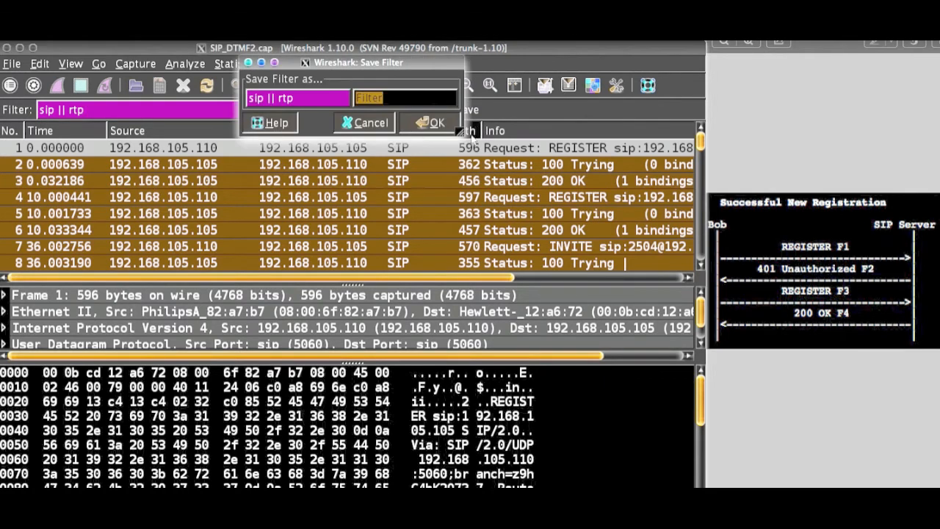
click(364, 122)
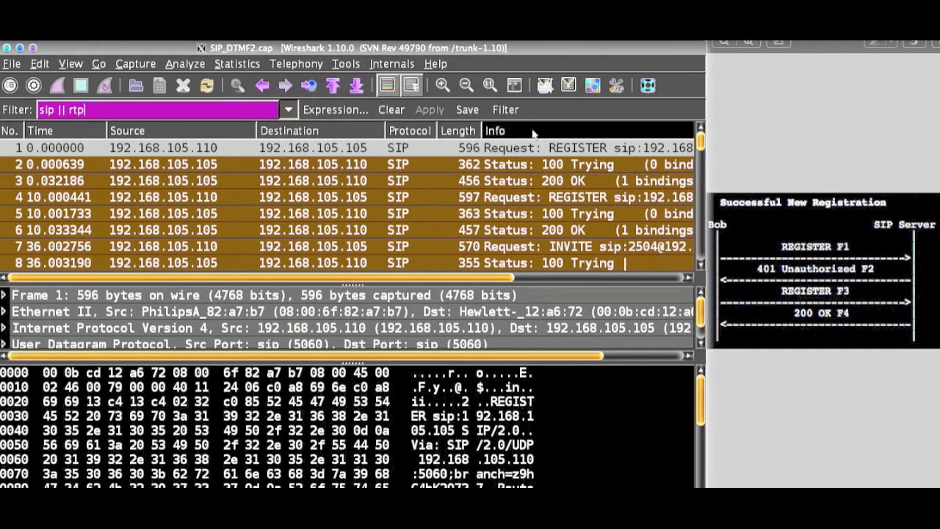
mouse_move(419, 131)
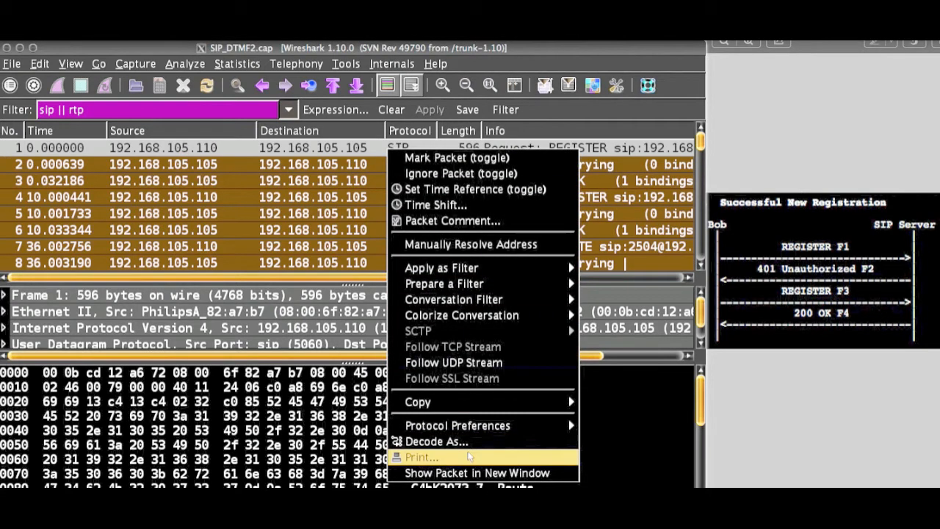
click(437, 441)
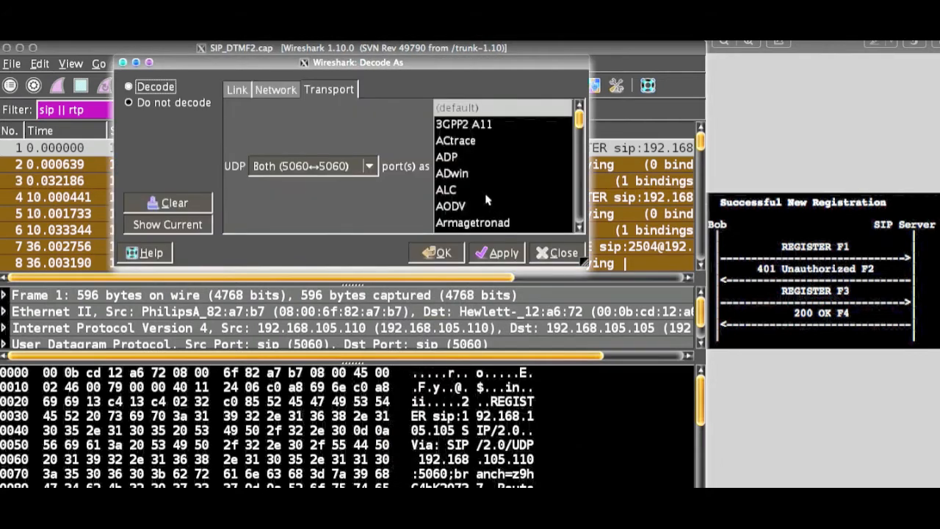
scroll(down, 3)
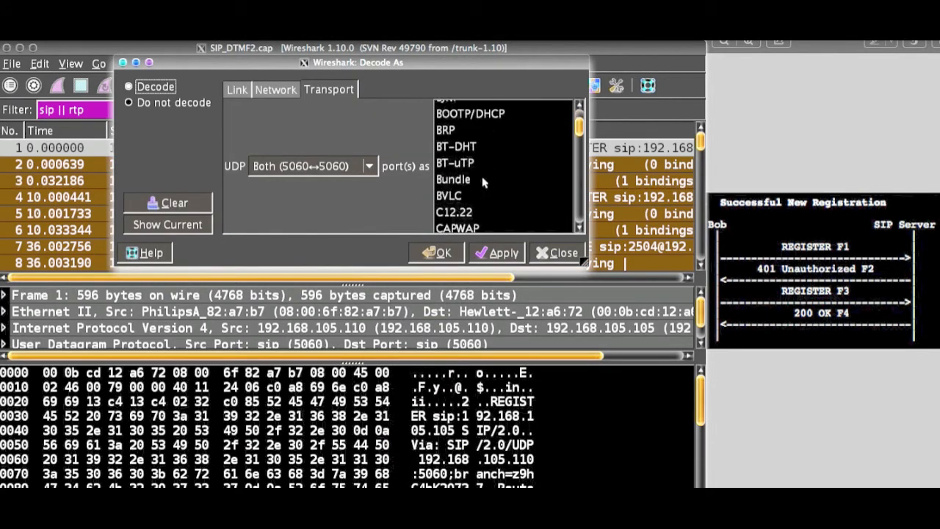
text(SI)
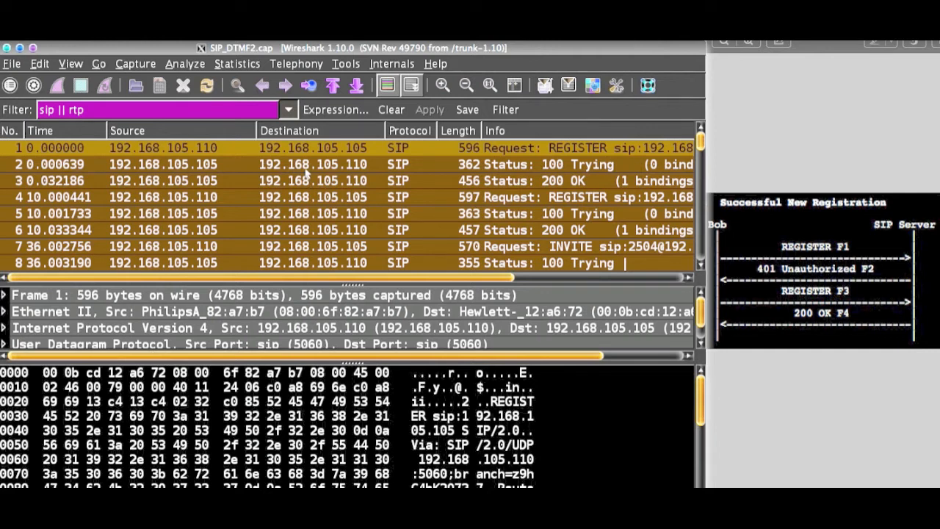
mouse_move(650, 261)
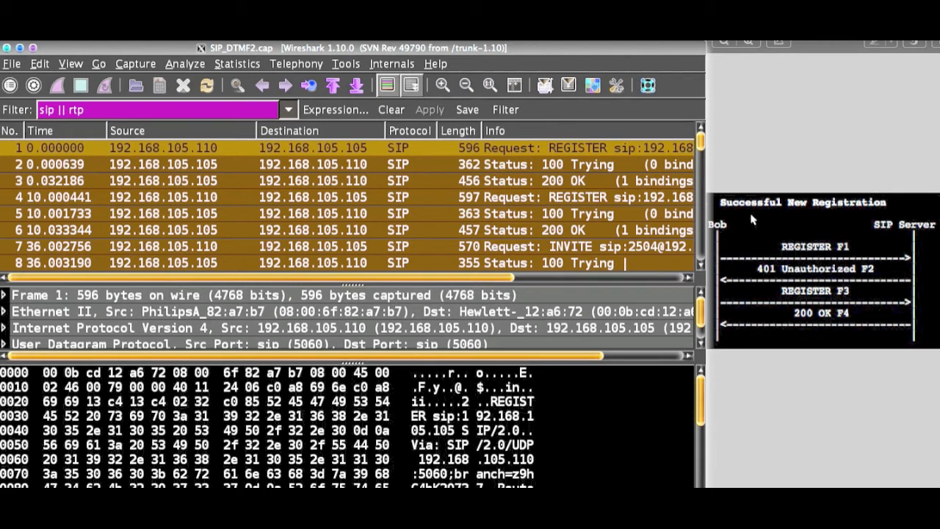
mouse_move(838, 219)
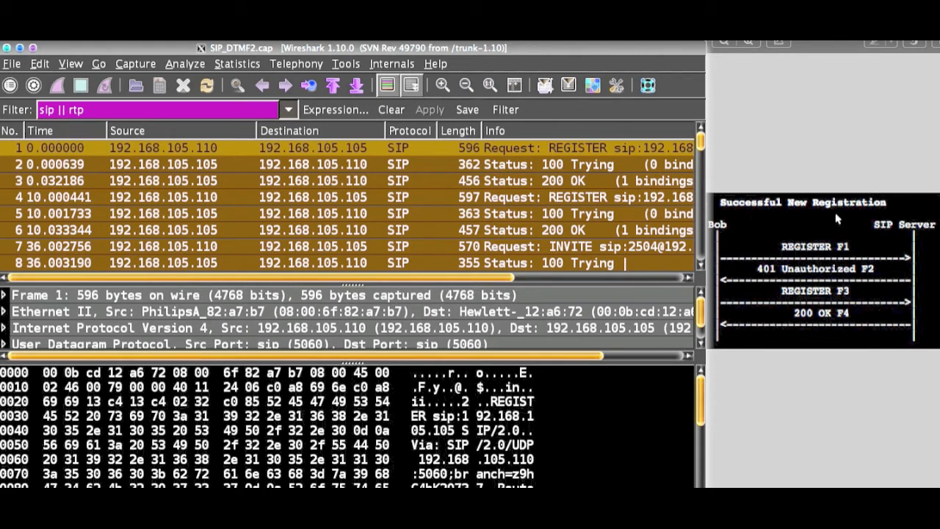
mouse_move(734, 209)
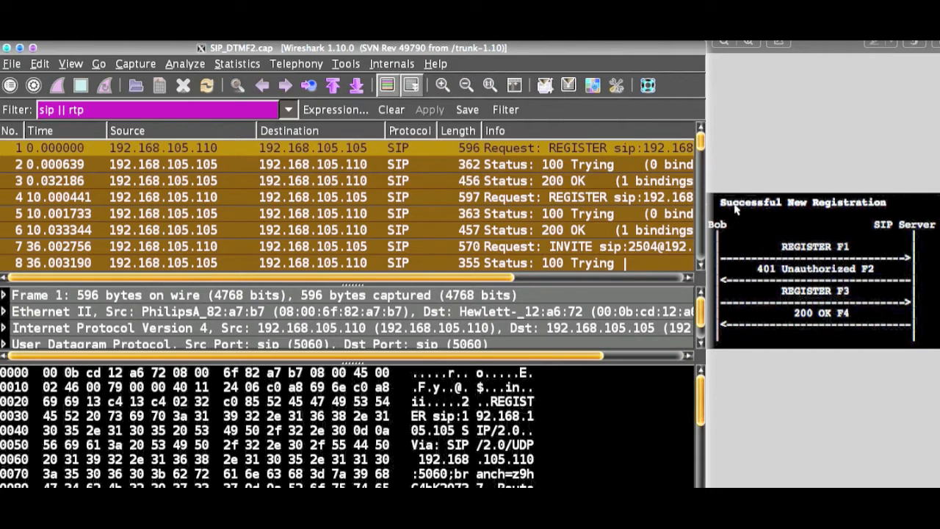
mouse_move(733, 237)
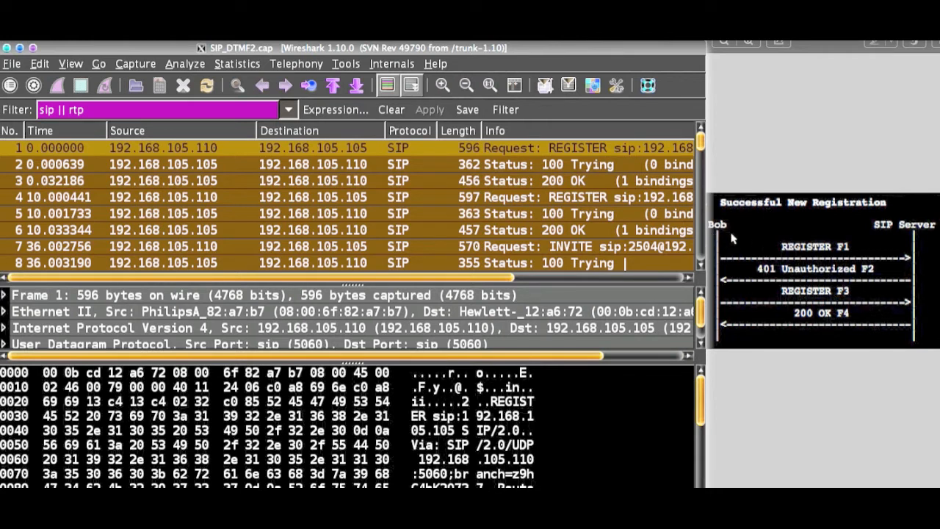
mouse_move(907, 215)
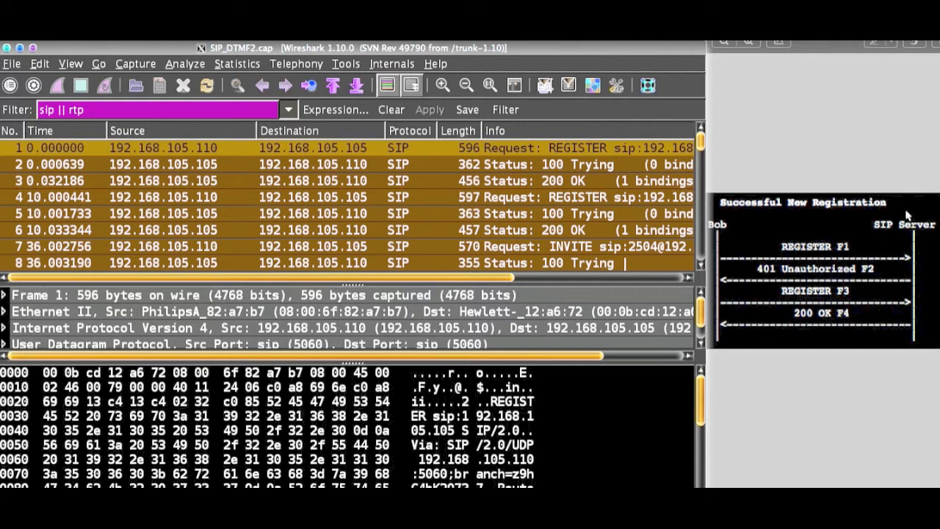
mouse_move(829, 253)
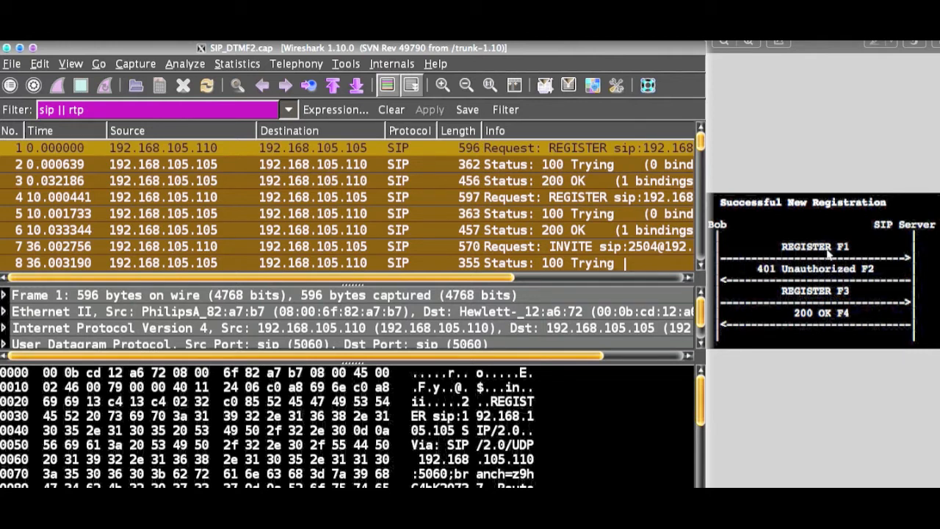
mouse_move(881, 279)
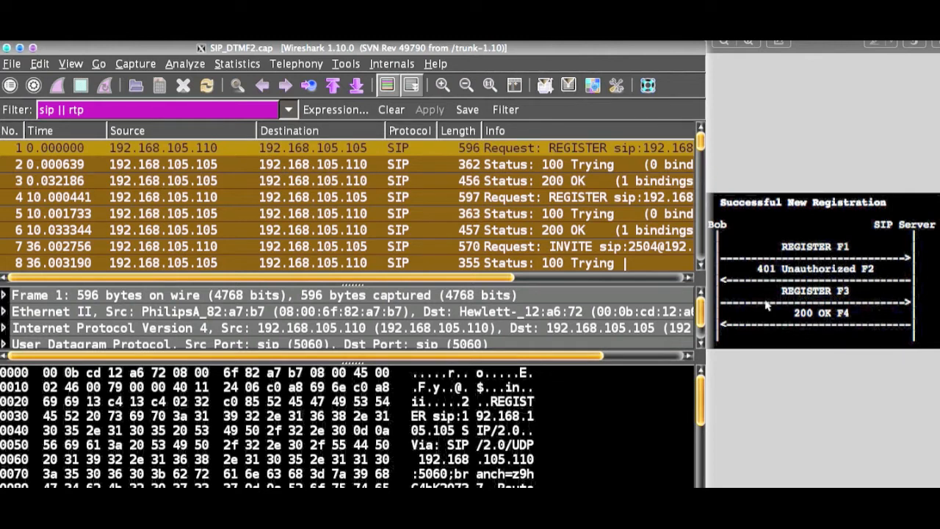
mouse_move(879, 330)
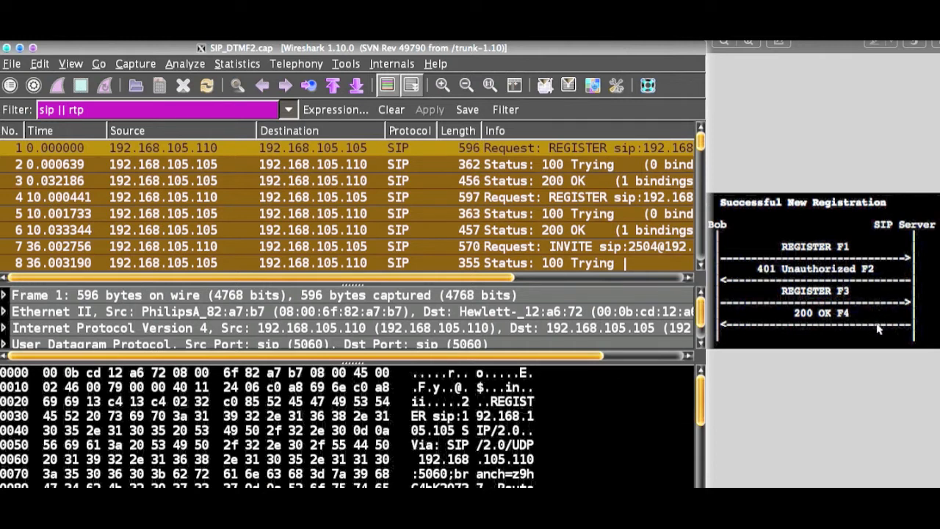
mouse_move(736, 274)
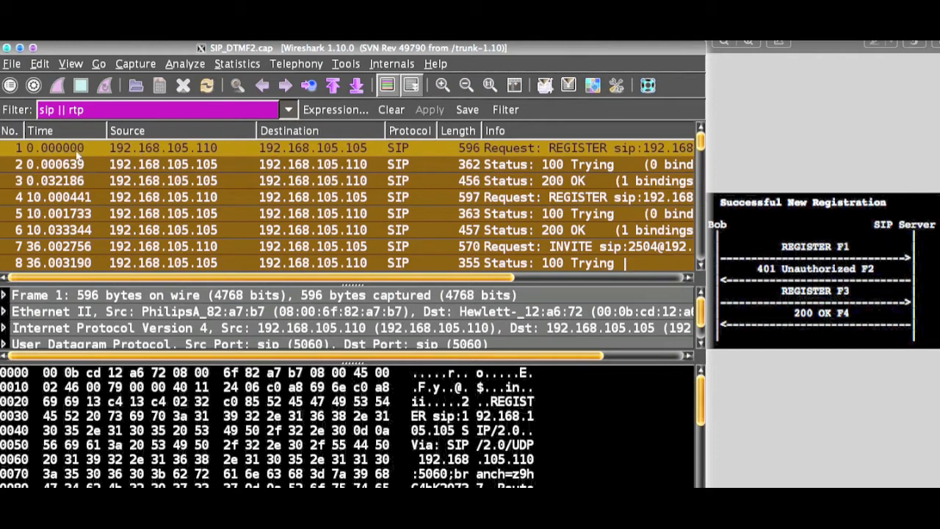
mouse_move(403, 168)
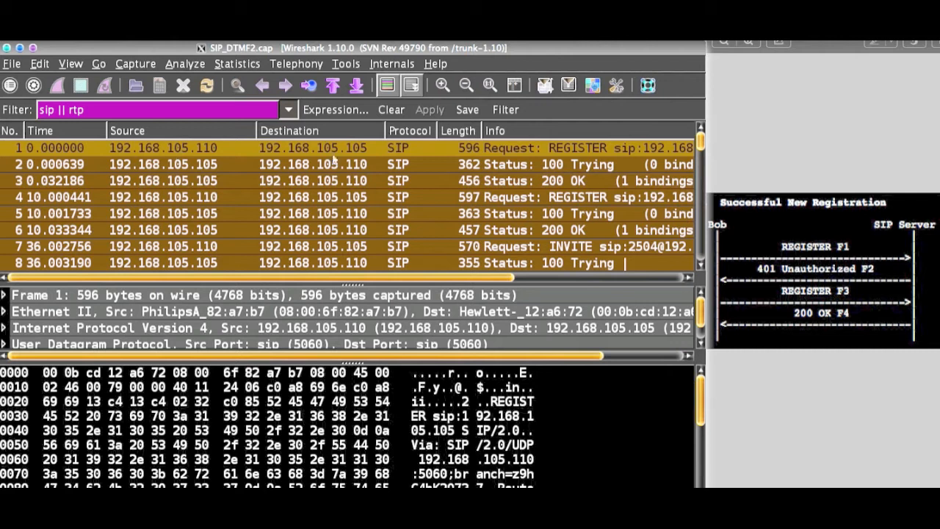
mouse_move(343, 151)
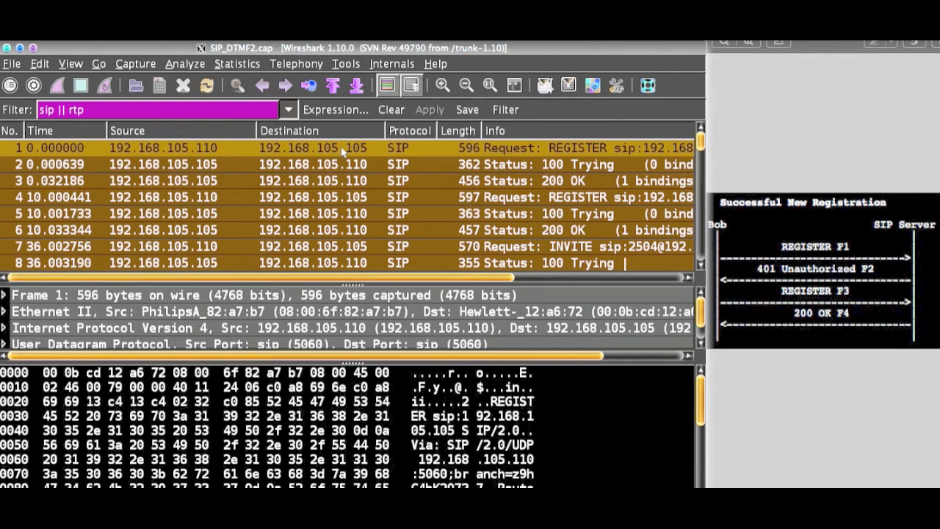
mouse_move(358, 154)
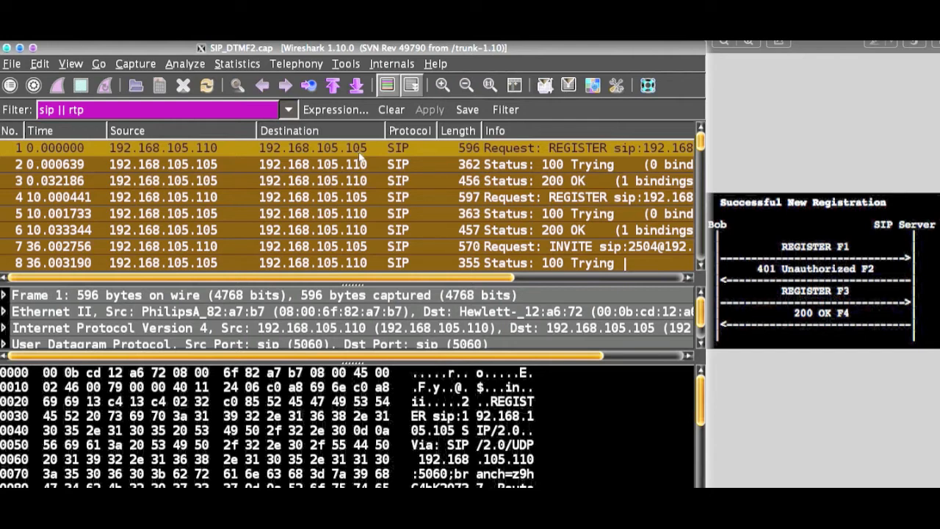
- Select packet 6, the 200 OK reply to the second REGISTER
click(587, 164)
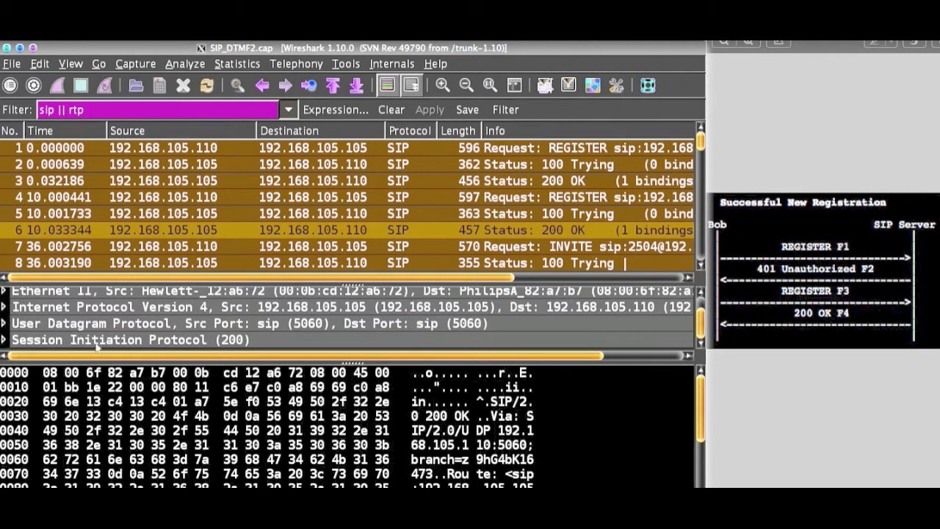
mouse_move(189, 213)
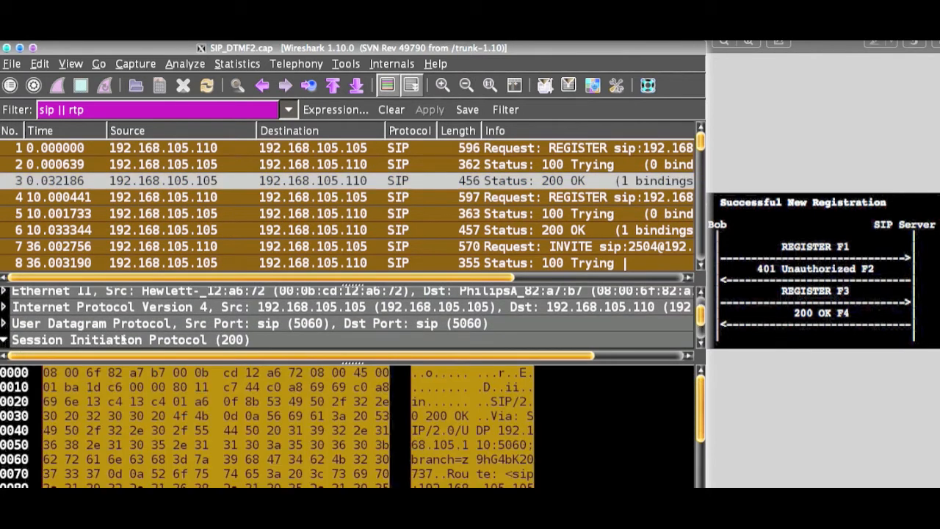
- Expand the 200 OK's SIP details and Contact header '2503', then select the SIP message line
click(13, 339)
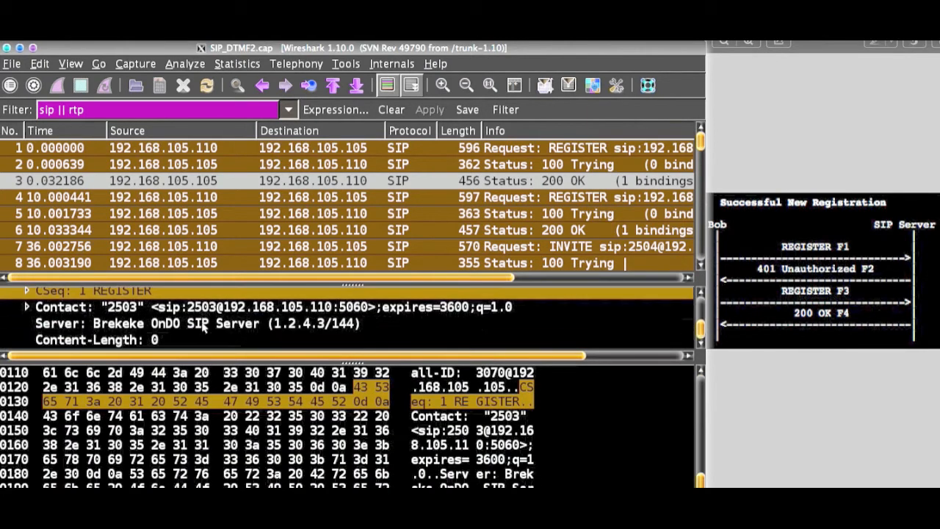
mouse_move(231, 315)
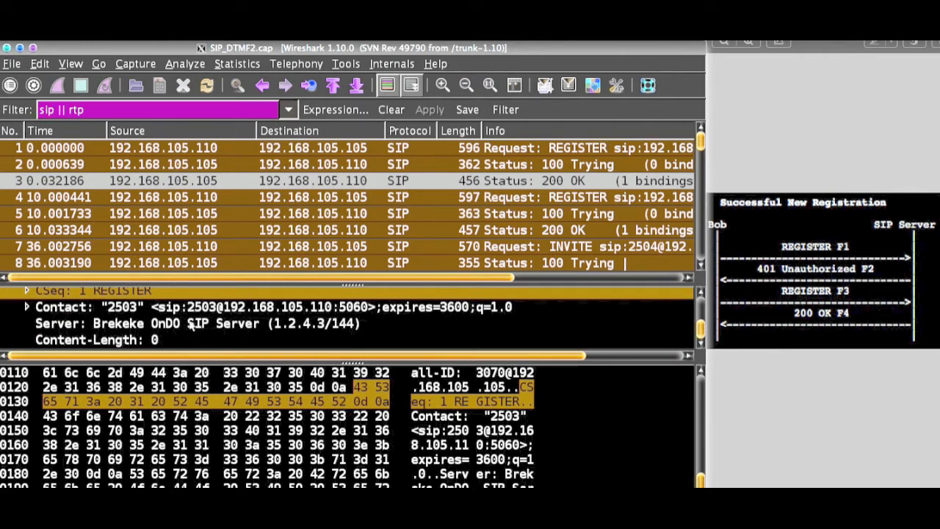
click(25, 306)
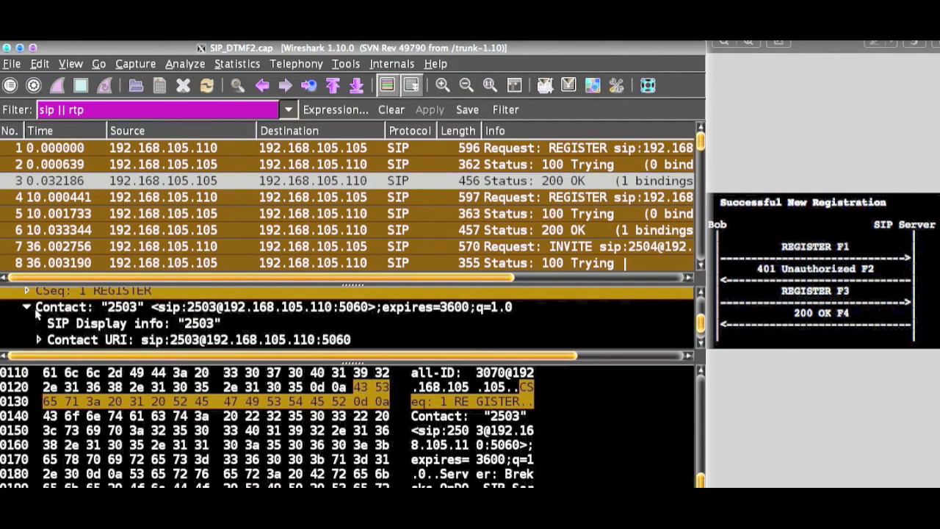
scroll(down, 3)
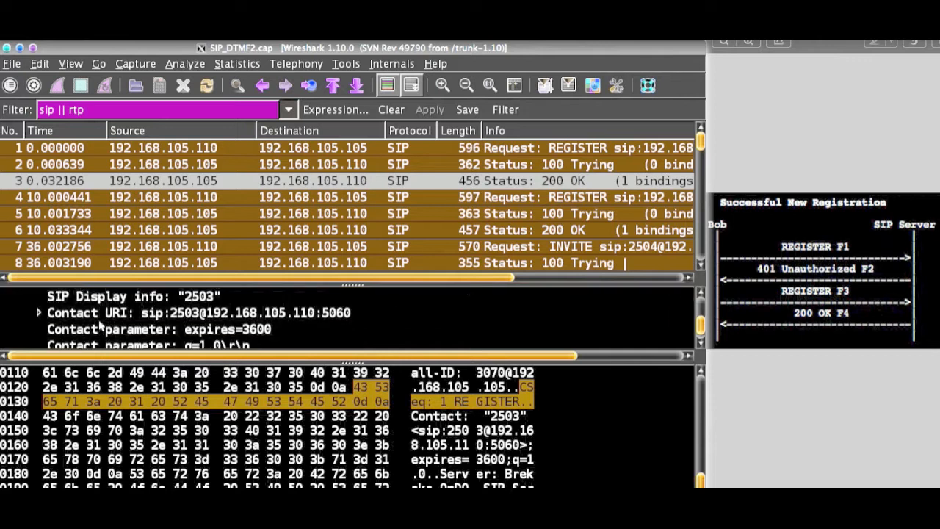
scroll(down, 3)
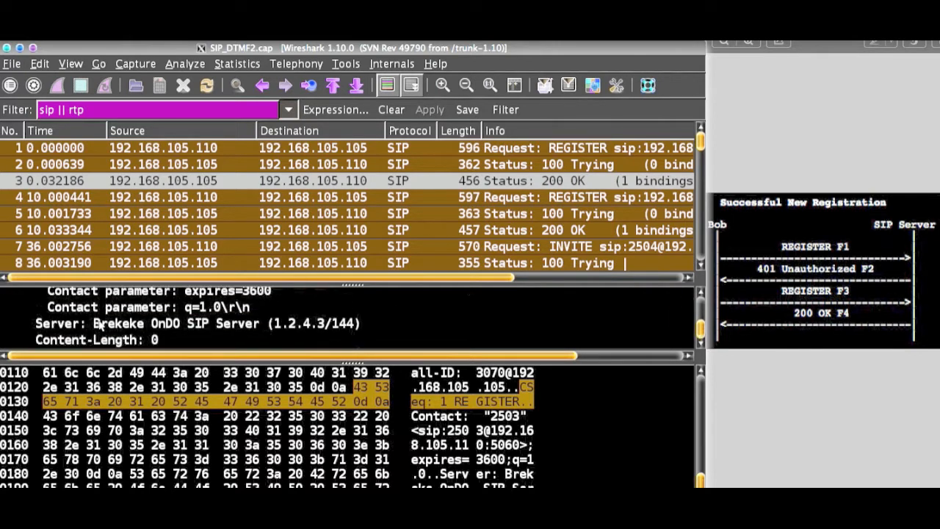
click(27, 296)
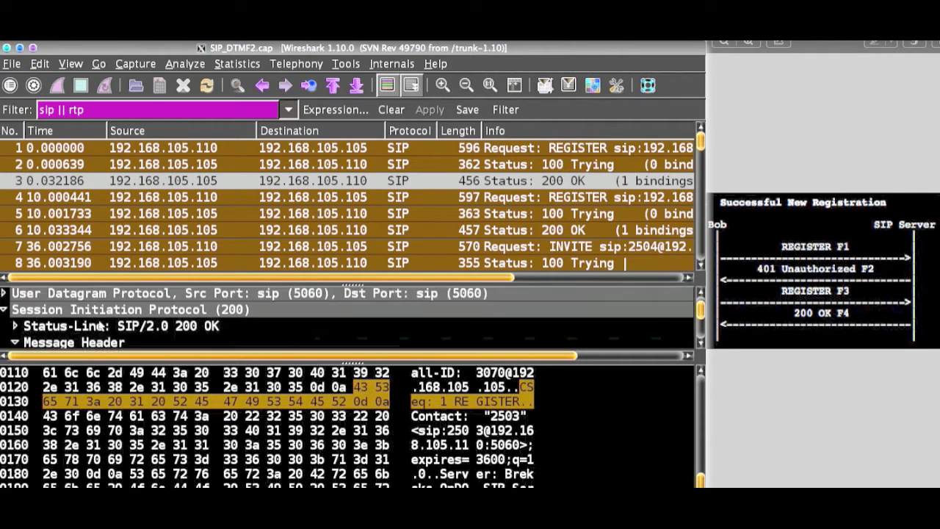
mouse_move(169, 340)
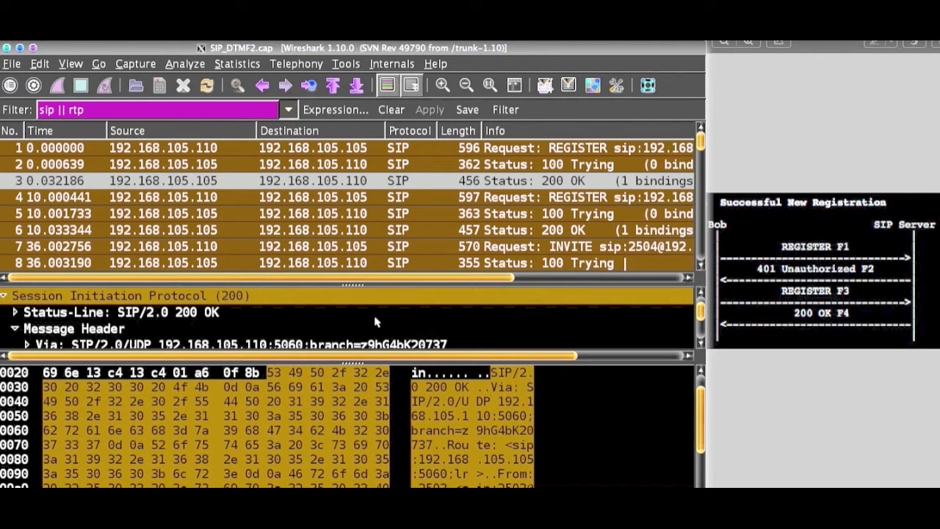
mouse_move(582, 405)
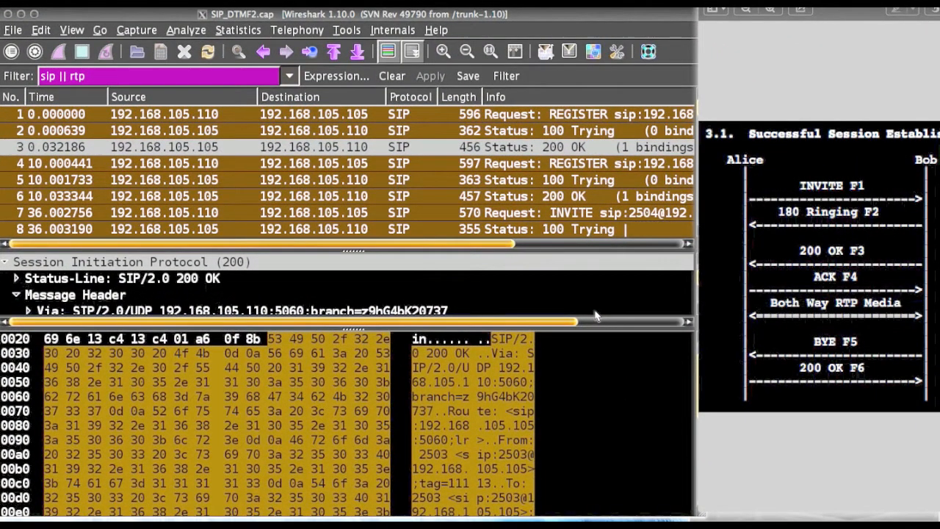
mouse_move(805, 257)
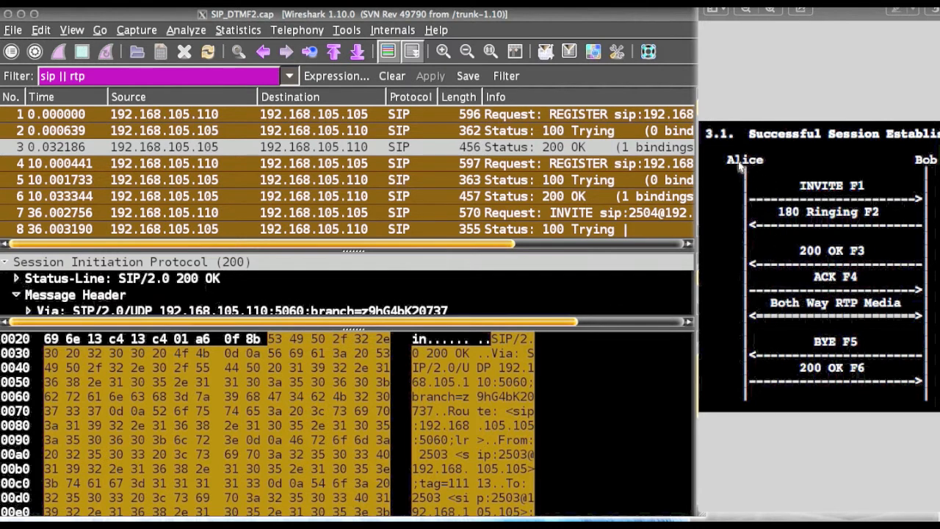
mouse_move(926, 152)
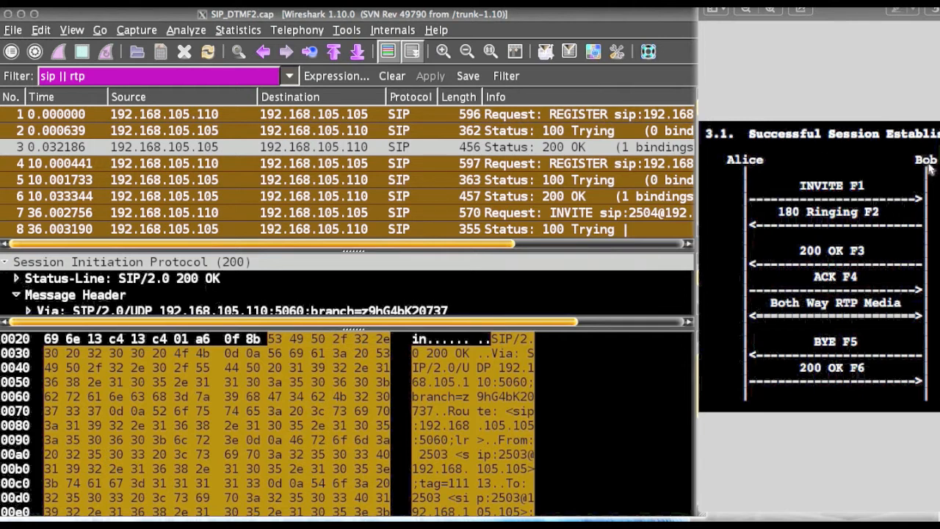
mouse_move(816, 220)
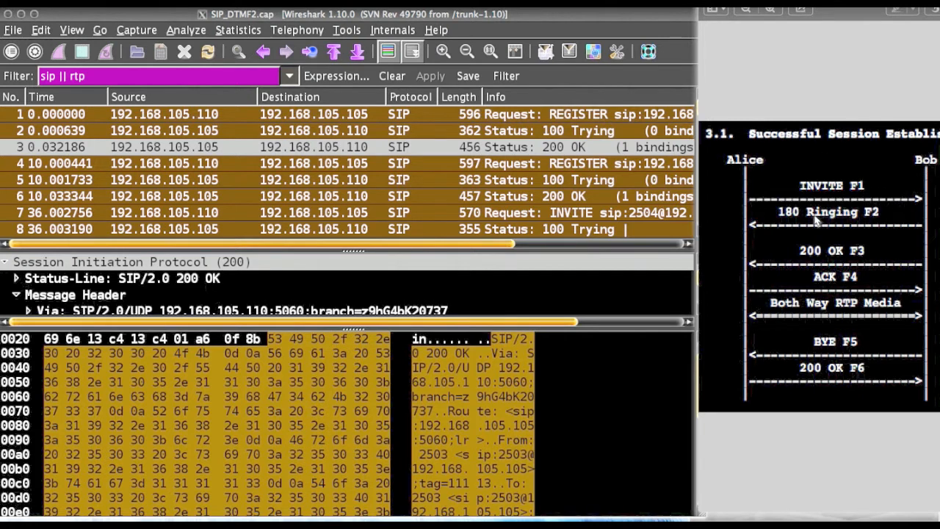
mouse_move(788, 233)
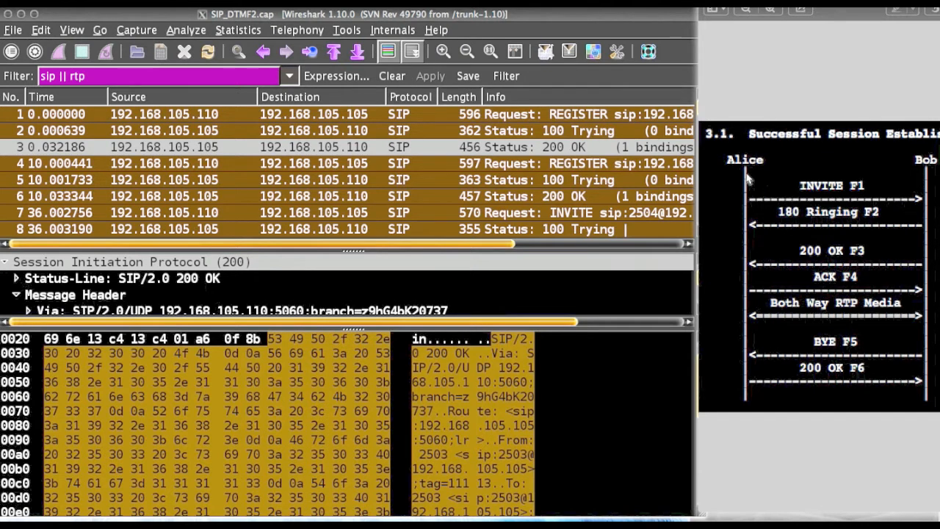
mouse_move(850, 206)
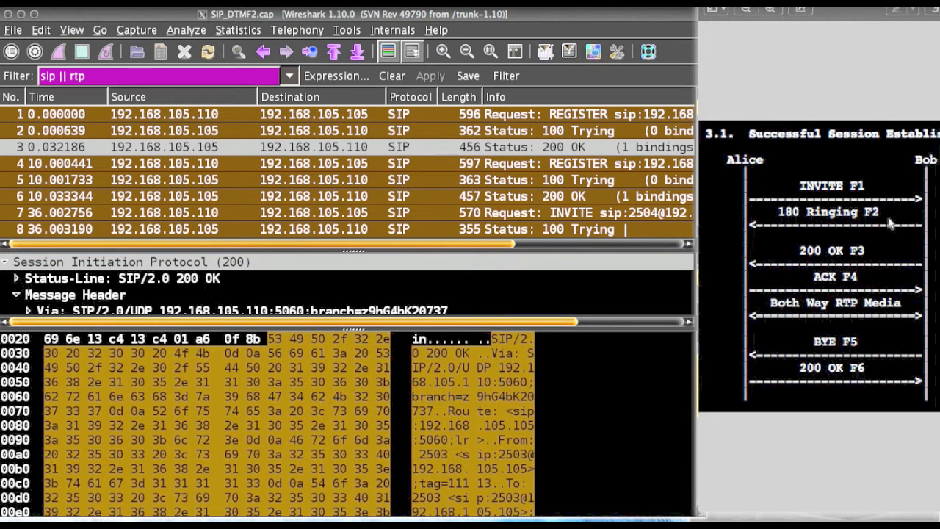
mouse_move(812, 231)
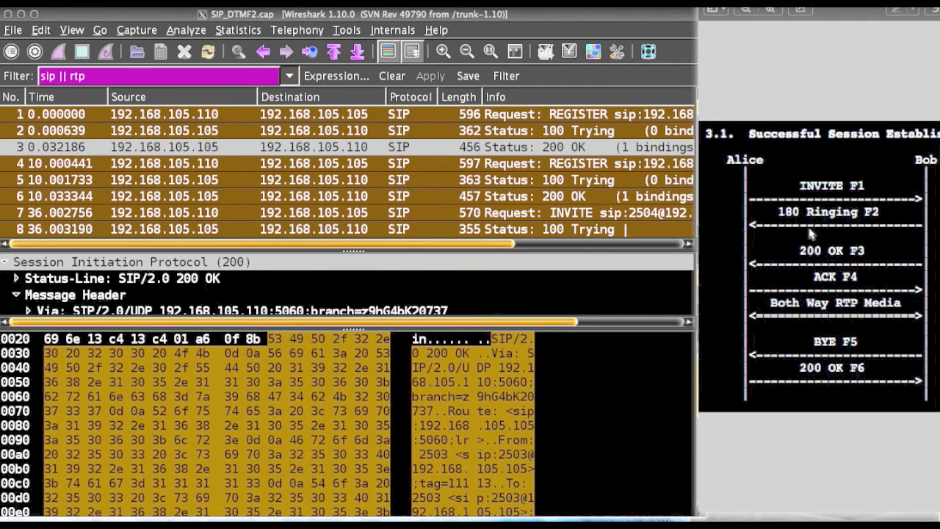
mouse_move(817, 267)
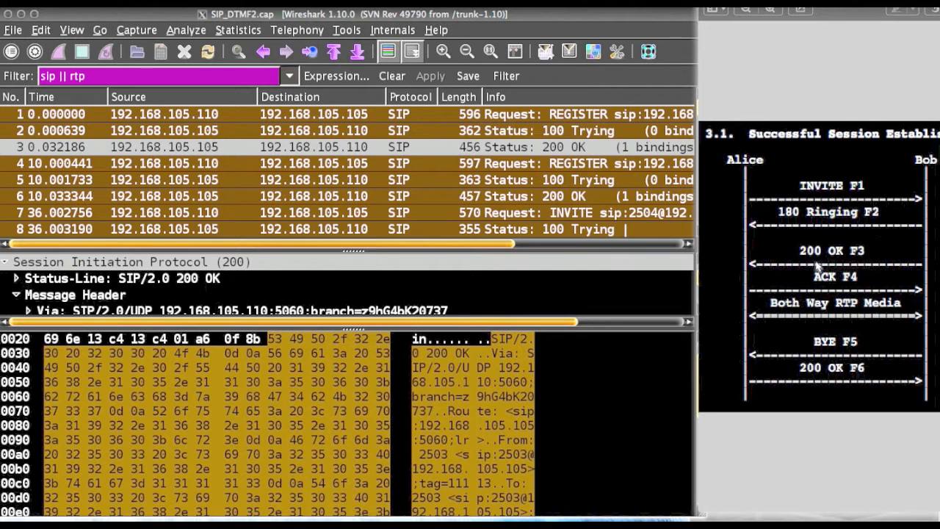
mouse_move(862, 275)
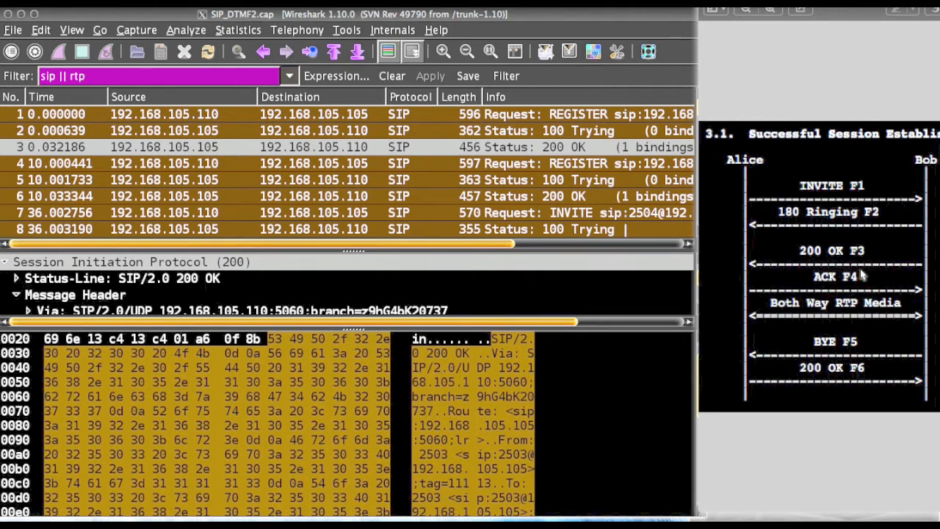
mouse_move(771, 324)
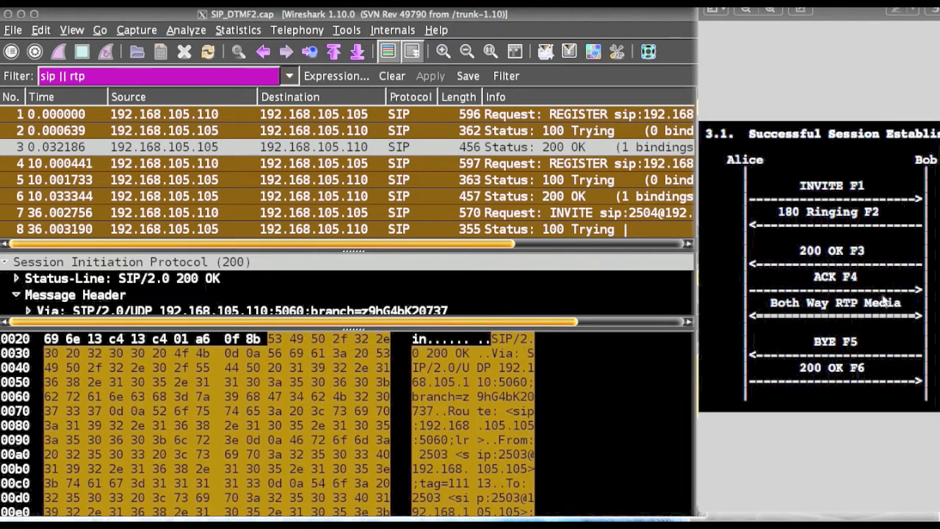
mouse_move(834, 351)
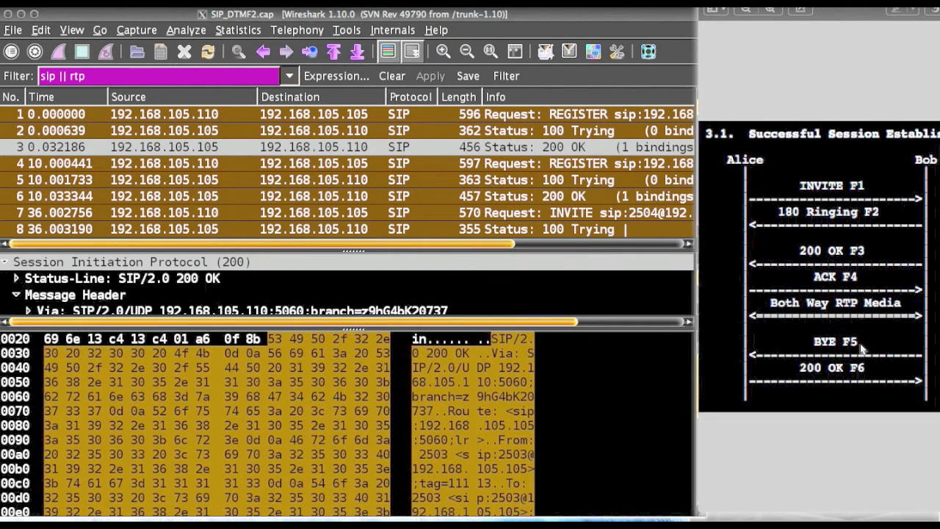
mouse_move(845, 356)
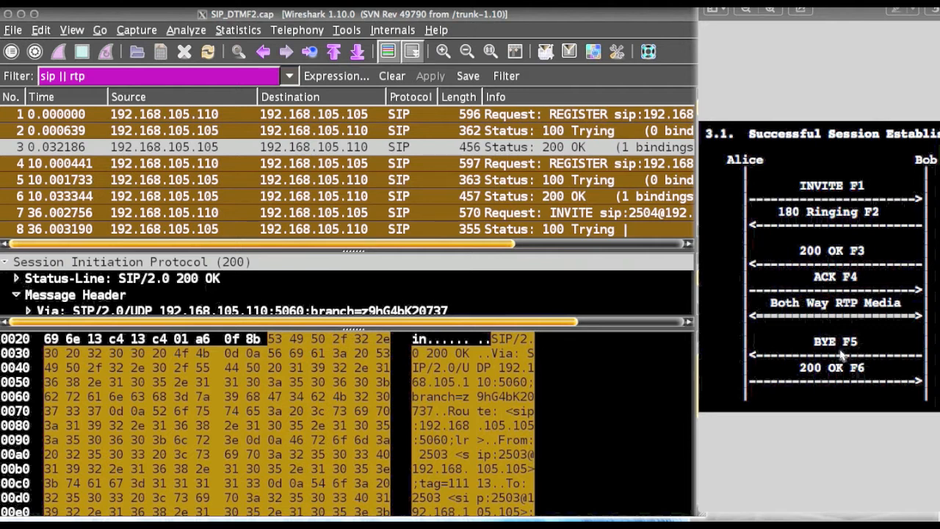
mouse_move(822, 381)
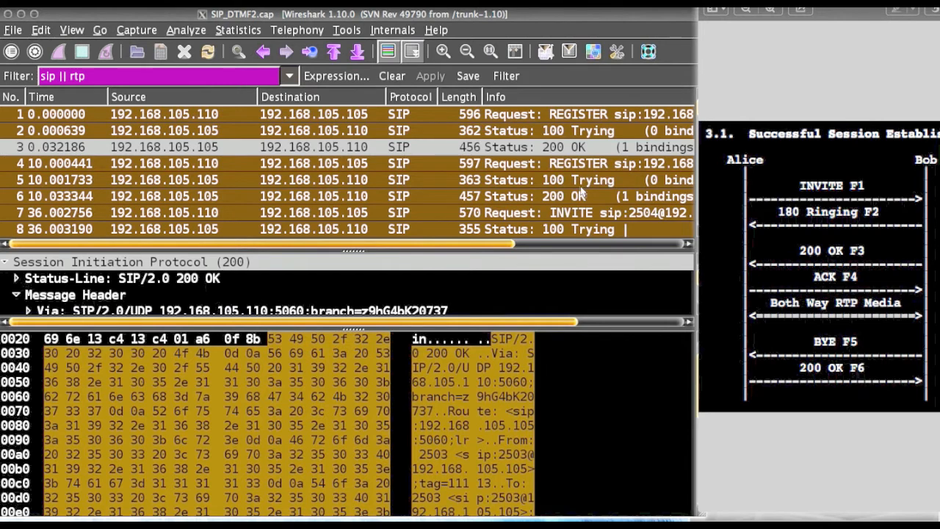
scroll(down, 3)
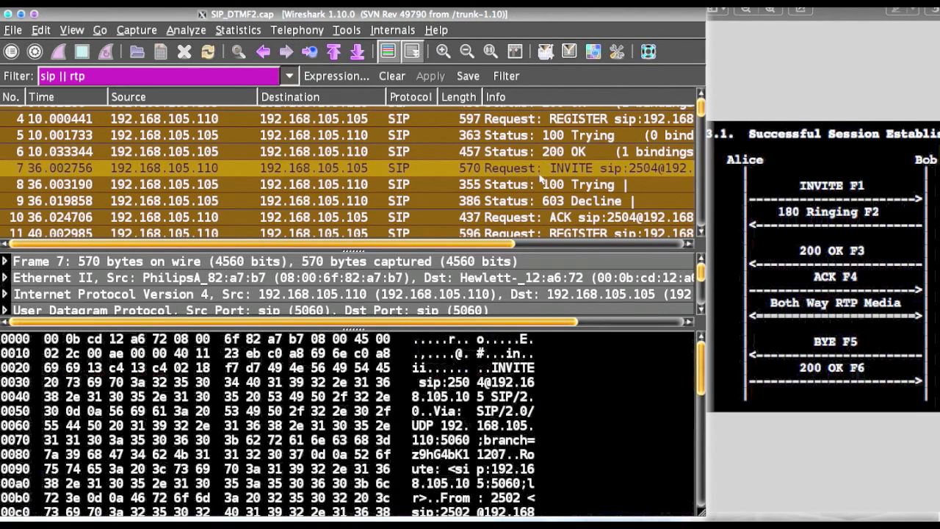
mouse_move(151, 184)
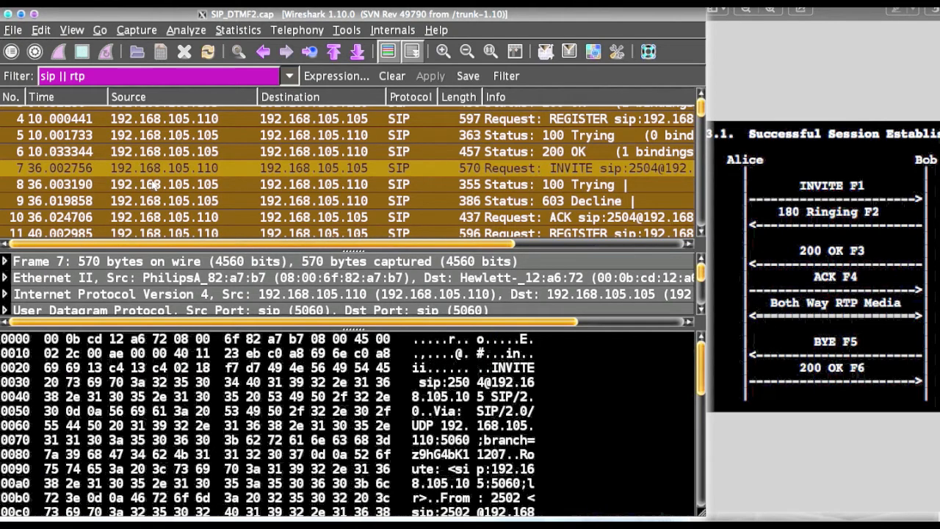
mouse_move(150, 180)
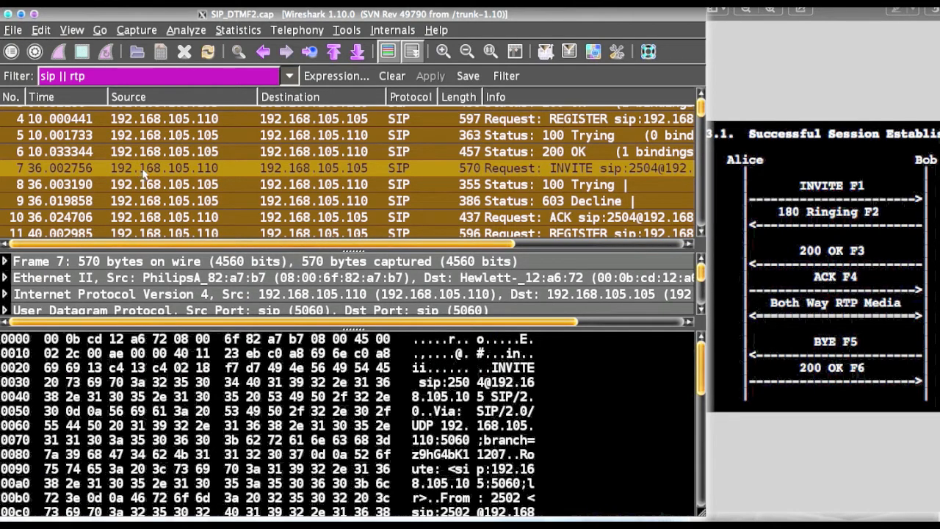
mouse_move(342, 169)
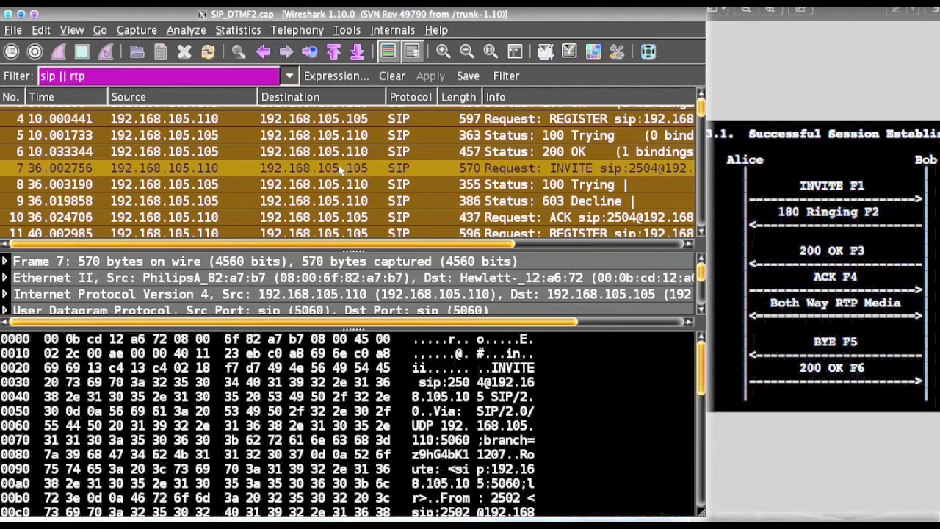
mouse_move(584, 194)
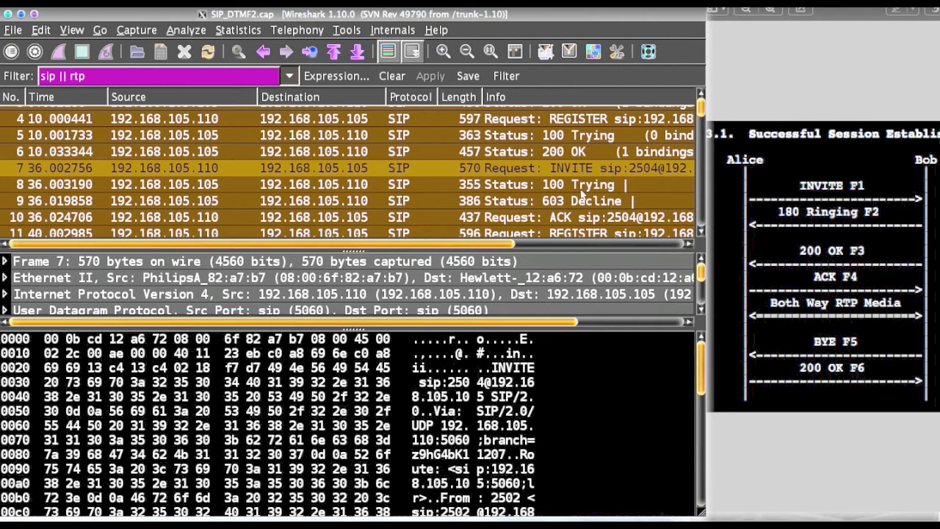
- Open the 603 Decline response and scroll past the 180 Ringing and 200 OK packets
click(580, 200)
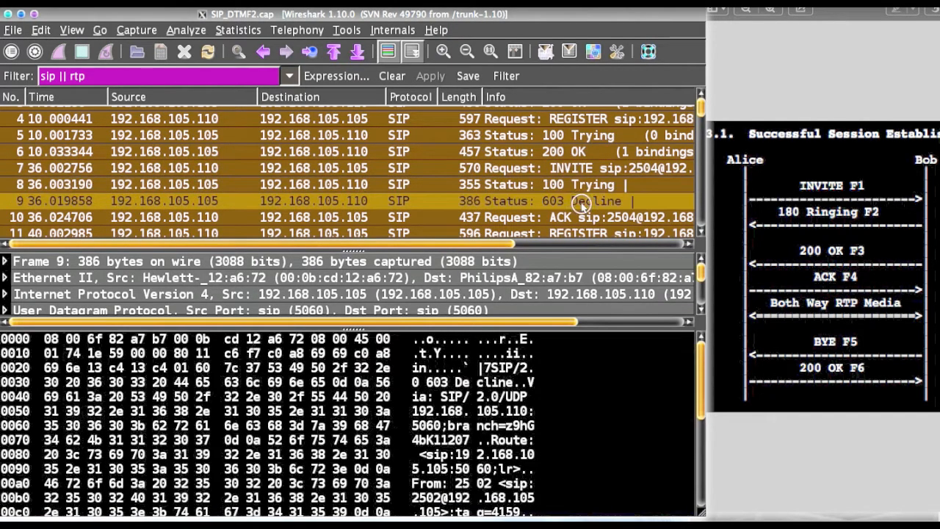
scroll(down, 3)
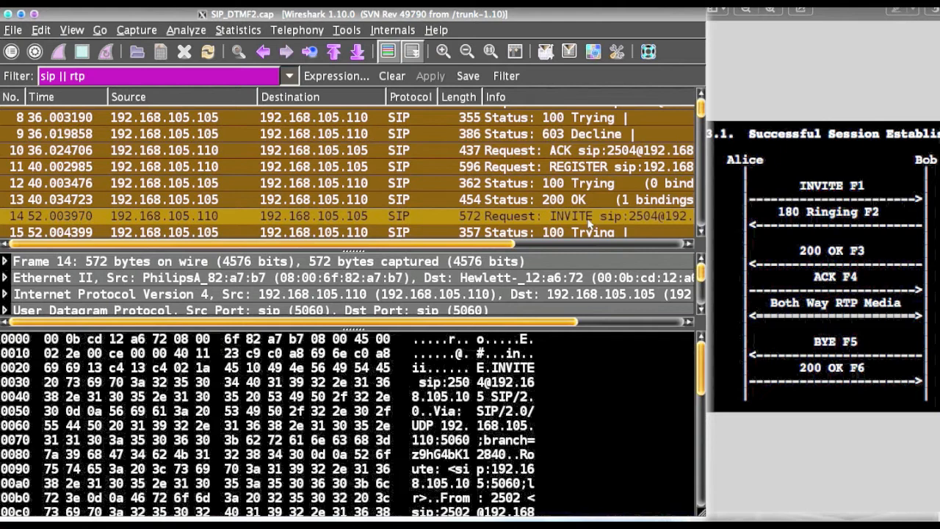
scroll(down, 3)
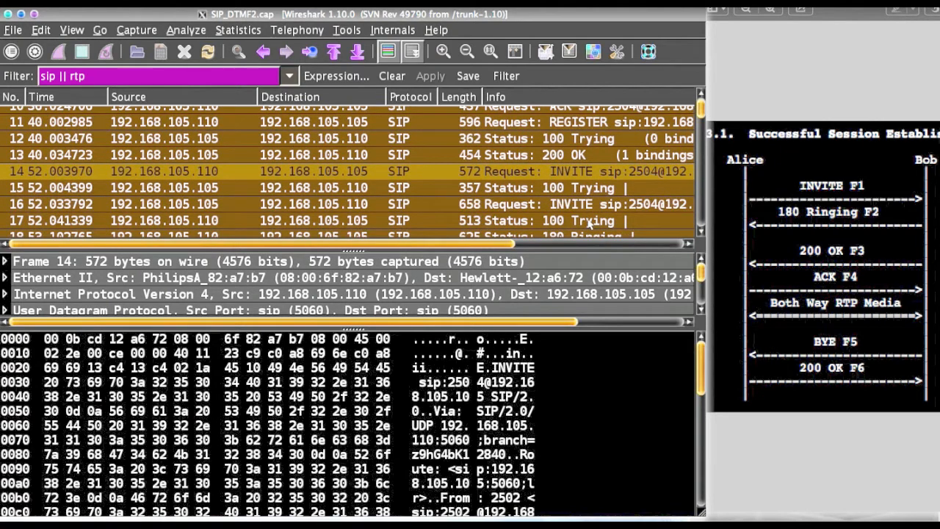
scroll(down, 3)
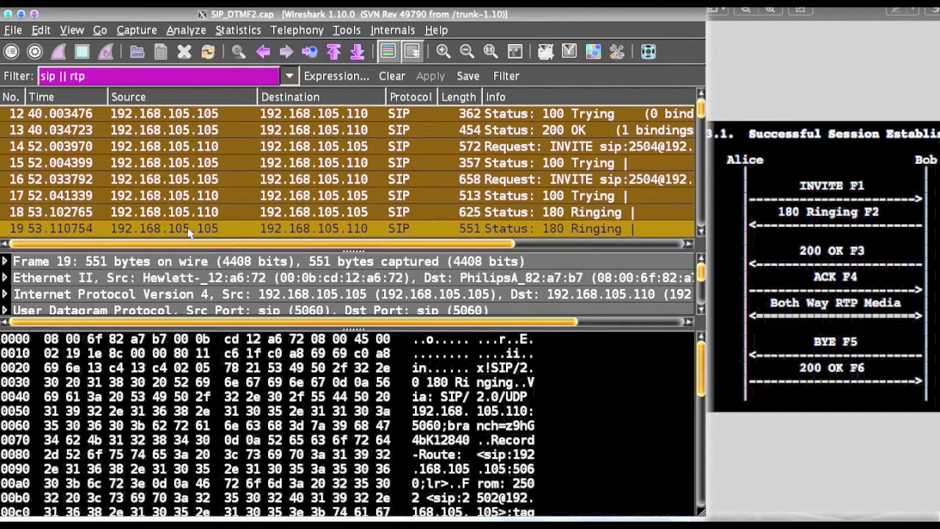
mouse_move(360, 229)
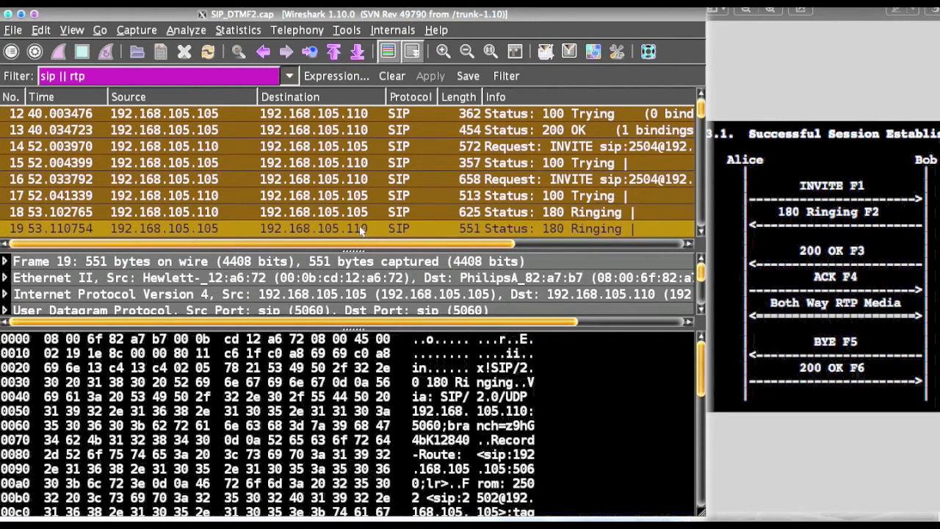
scroll(down, 3)
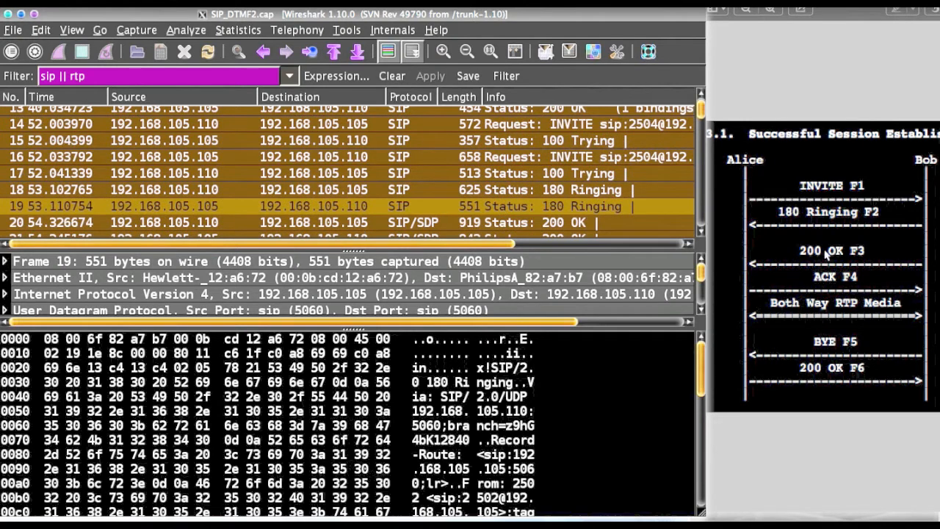
mouse_move(918, 230)
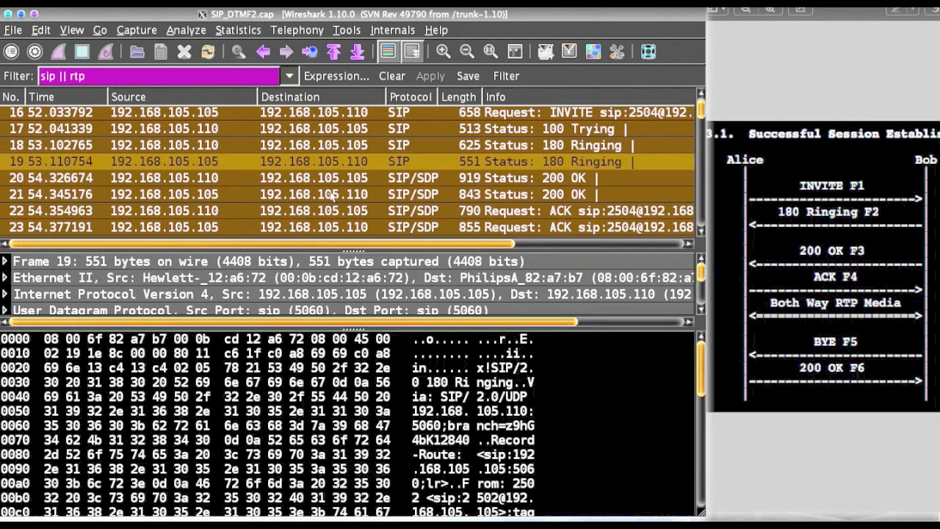
- Inspect packet 22, the ACK request from 192.168.105.110
click(293, 177)
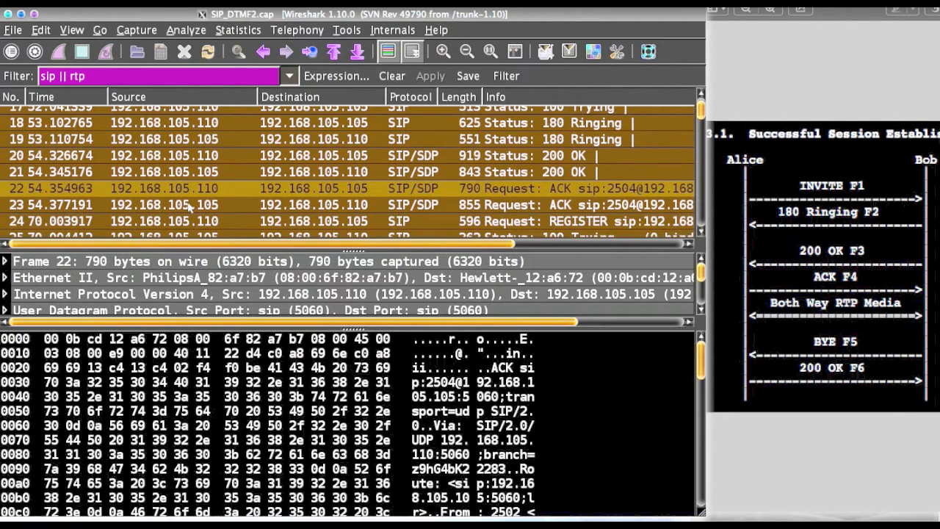
scroll(down, 3)
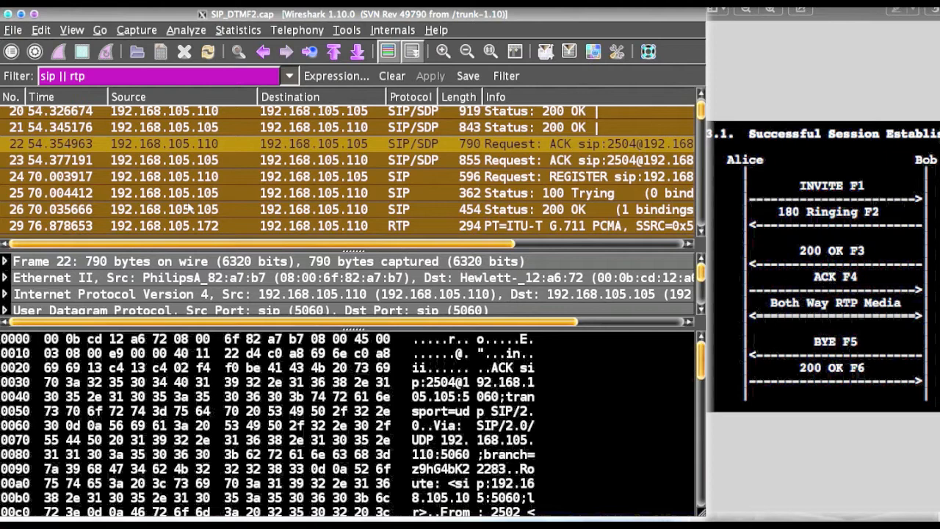
scroll(down, 3)
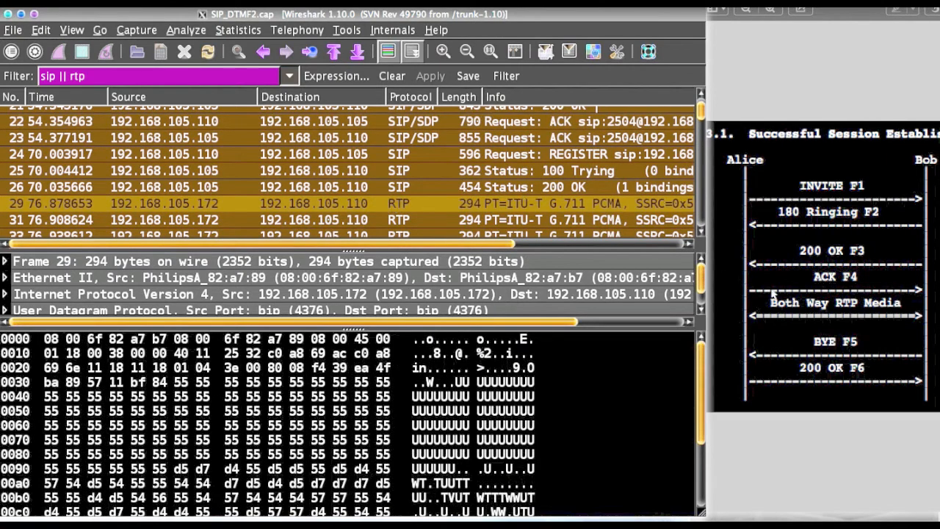
mouse_move(885, 318)
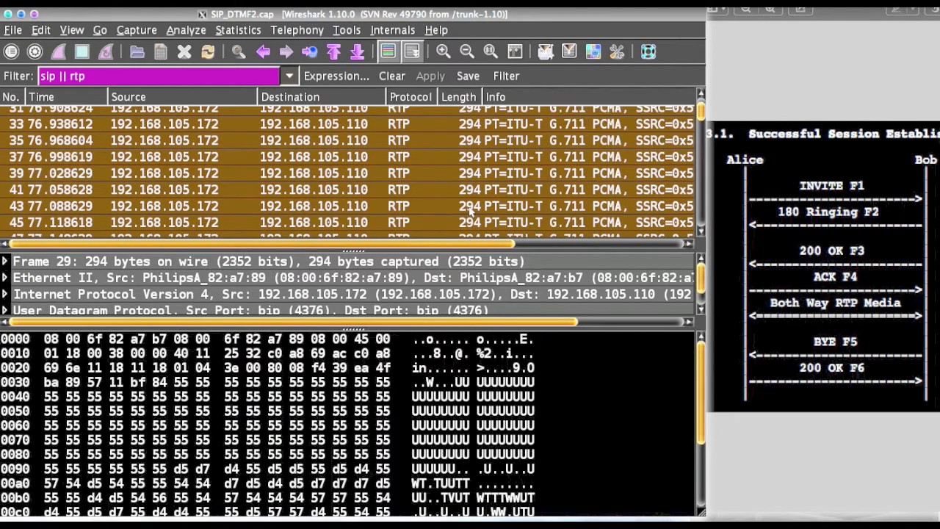
- Scroll through the G.711 RTP and DTMF RTP Event packets to packet 1219
scroll(down, 3)
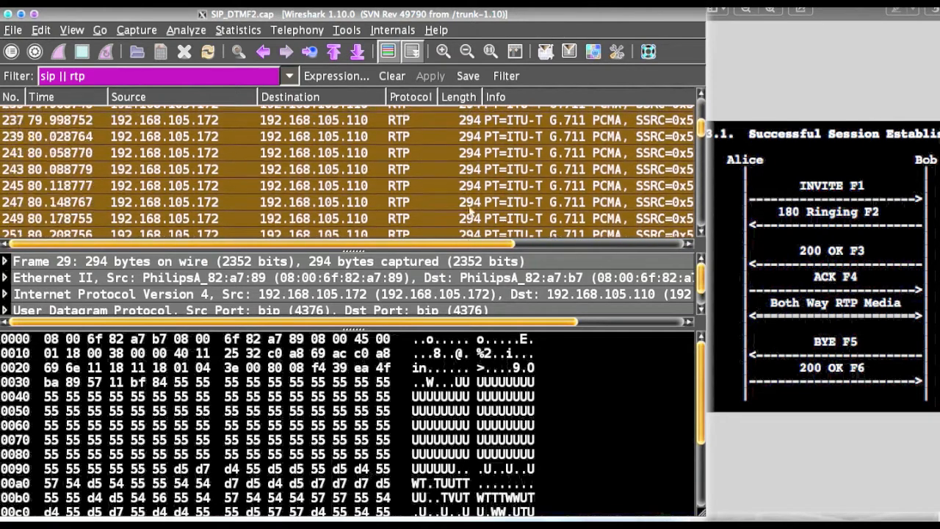
scroll(down, 3)
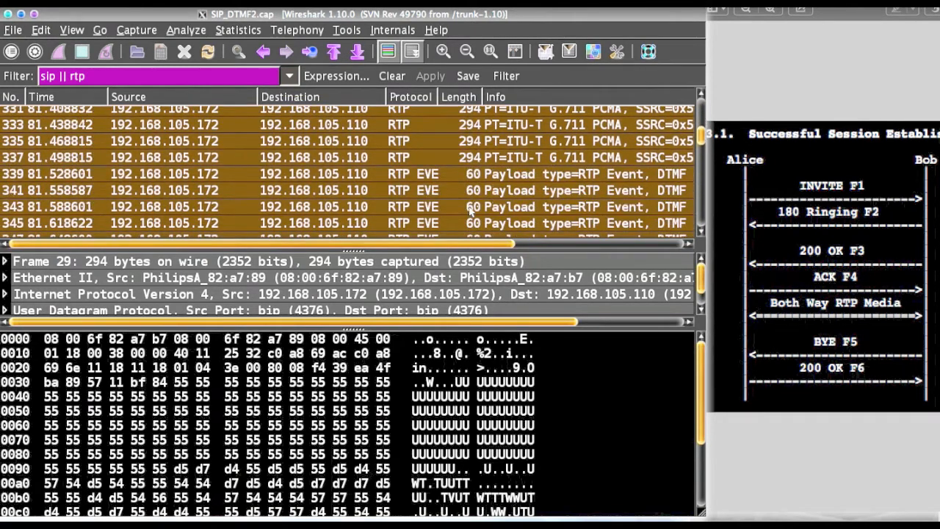
scroll(down, 3)
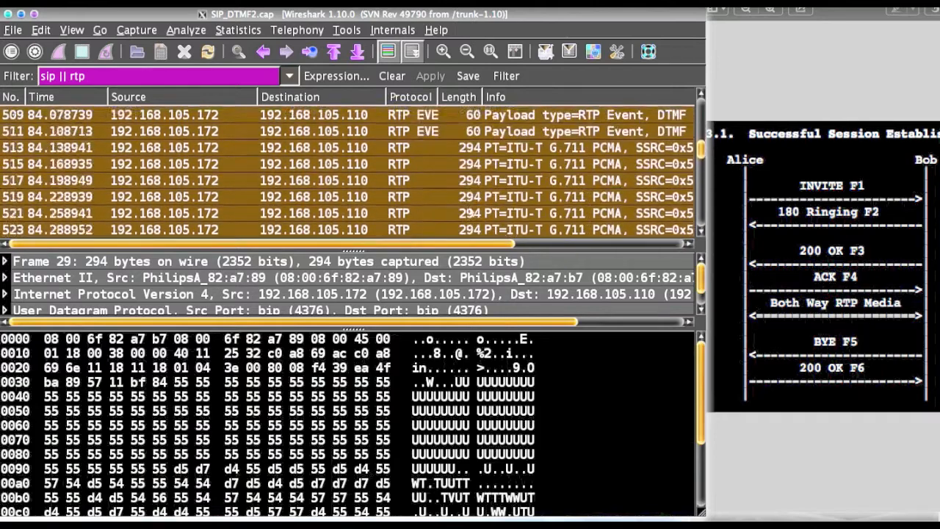
scroll(down, 3)
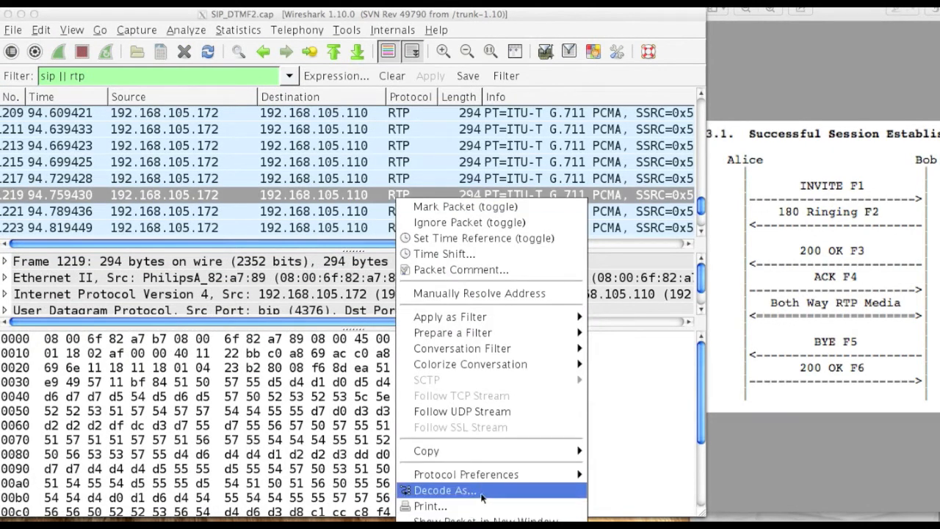
- Use Decode As to treat UDP port 4376 as RTP
click(444, 490)
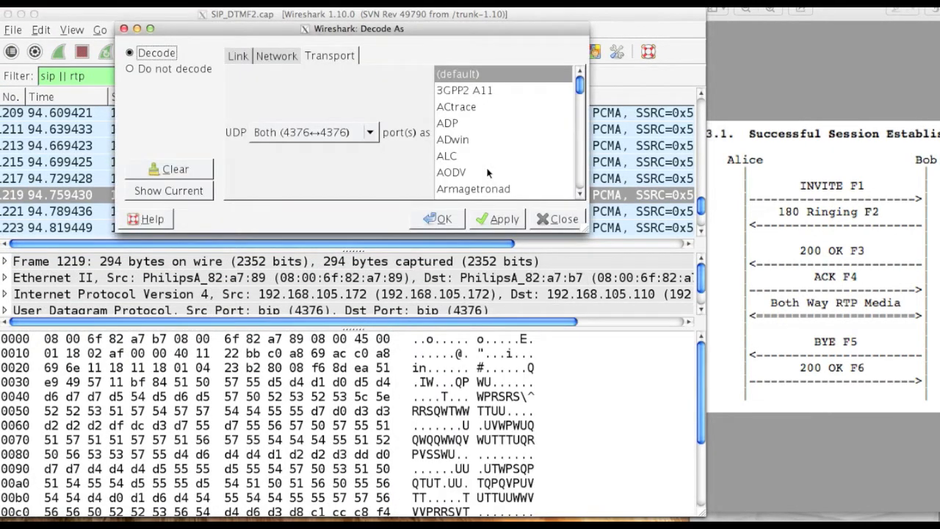
click(452, 139)
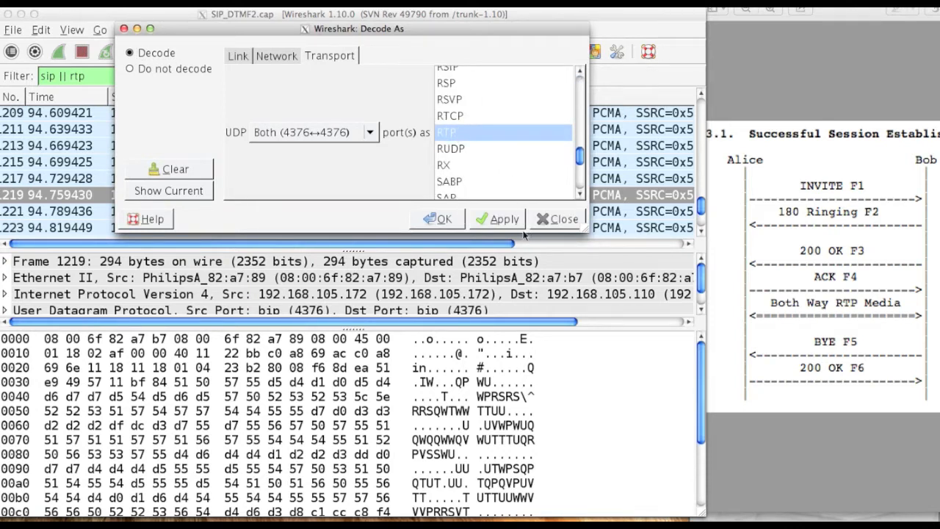
click(505, 219)
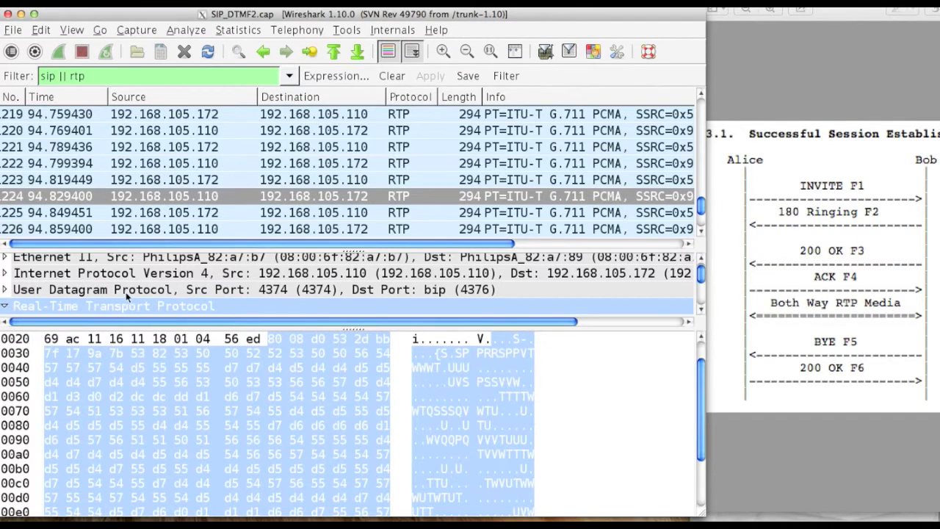
- Expand packet 1224's RTP header: PCMA payload type 8, sequence 53331, timestamp
click(5, 306)
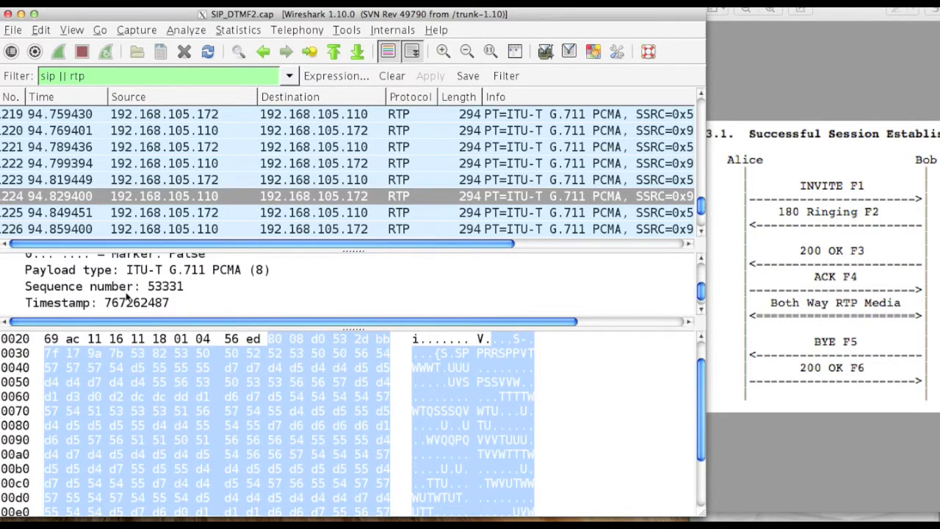
scroll(down, 3)
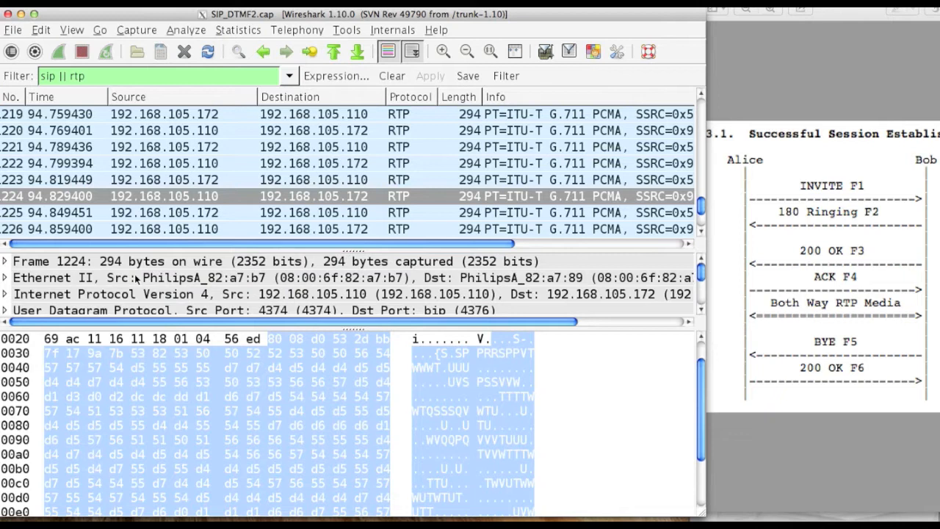
mouse_move(272, 200)
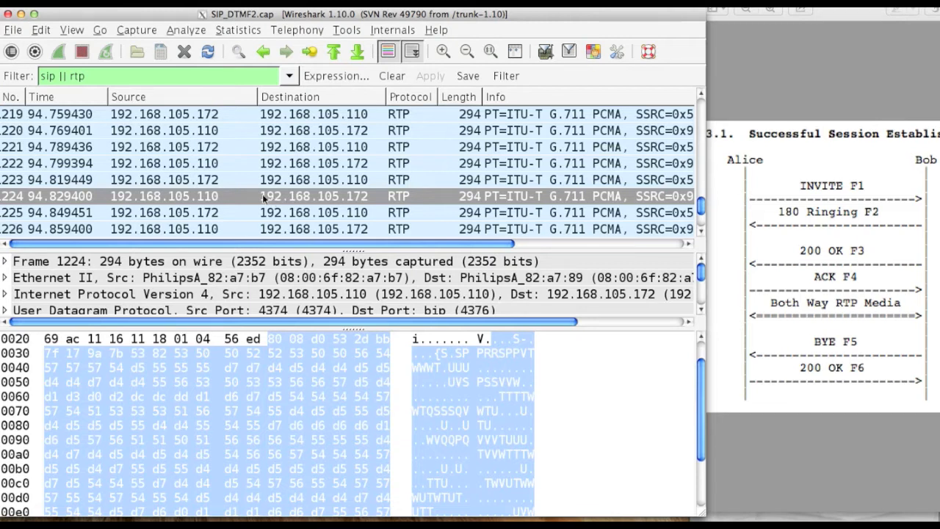
mouse_move(281, 206)
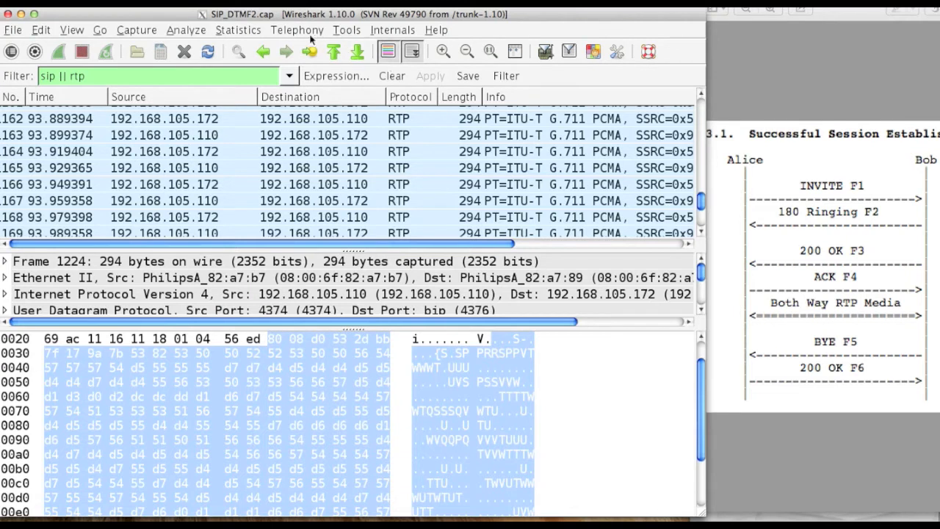
mouse_move(309, 35)
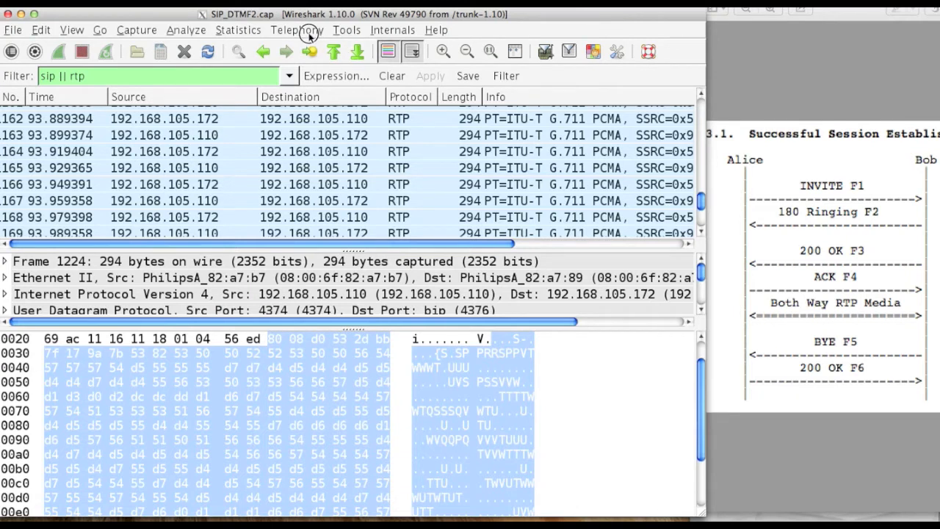
- List calls in Telephony > VoIP Calls and open the 2502-to-2504 call in the Player
click(296, 30)
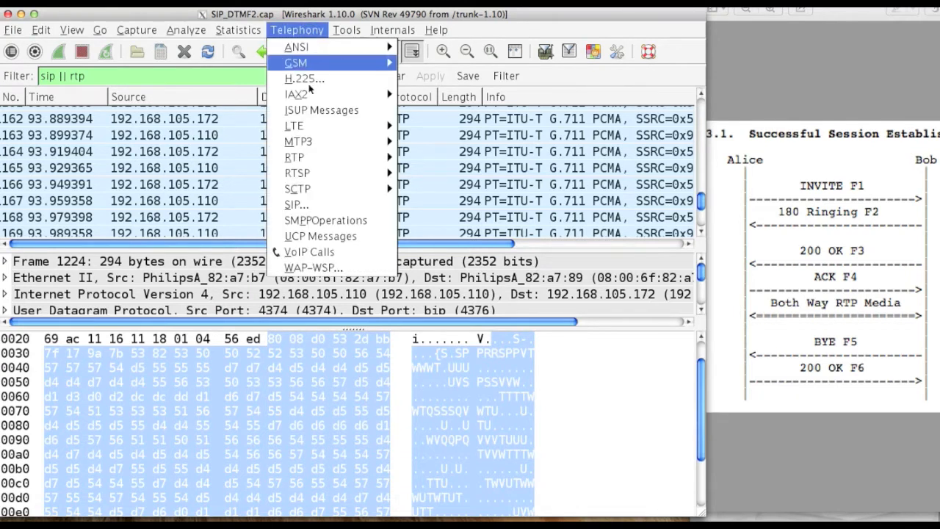
click(309, 251)
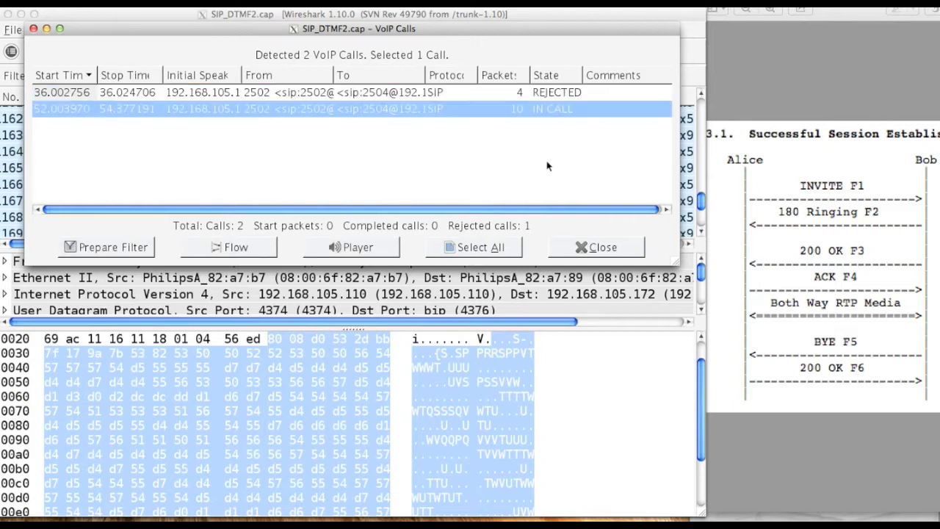
mouse_move(307, 181)
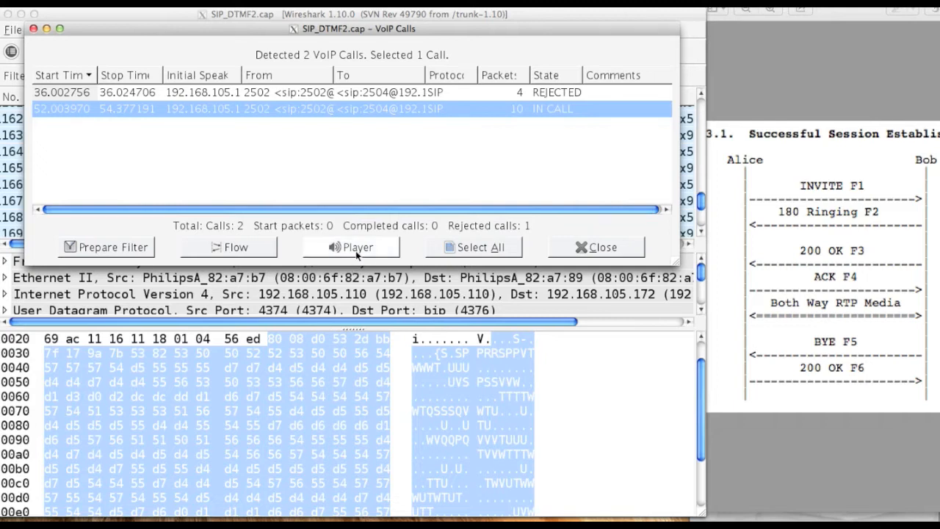
mouse_move(354, 119)
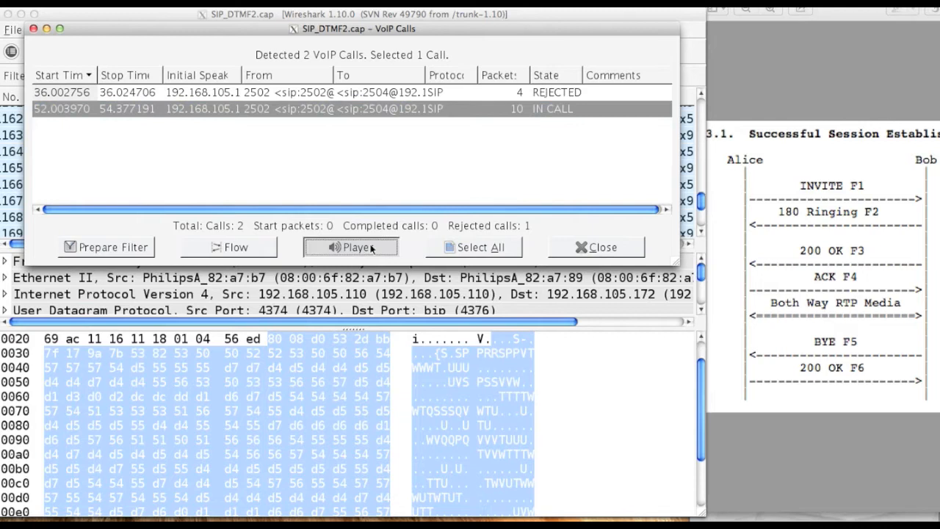
click(350, 247)
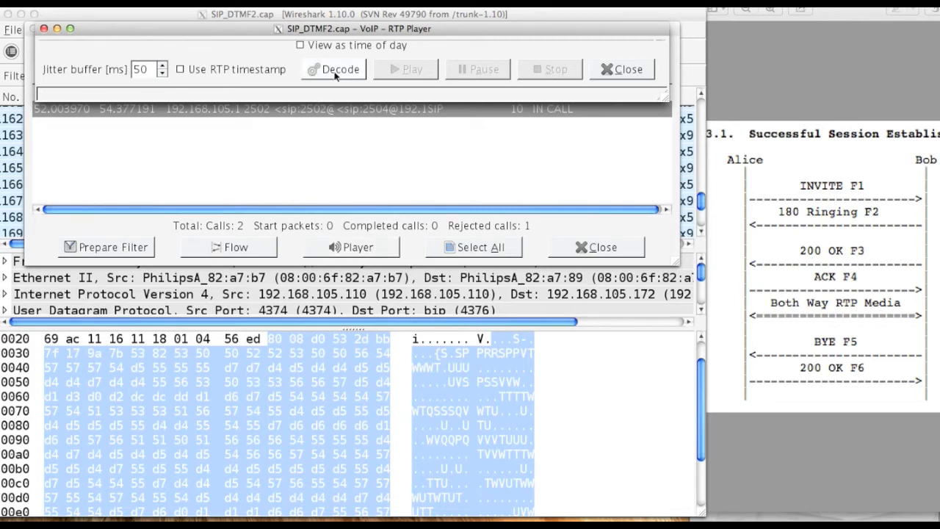
- Decode the call into a 19.98-second waveform from 192.168.105.172 to .110
click(334, 69)
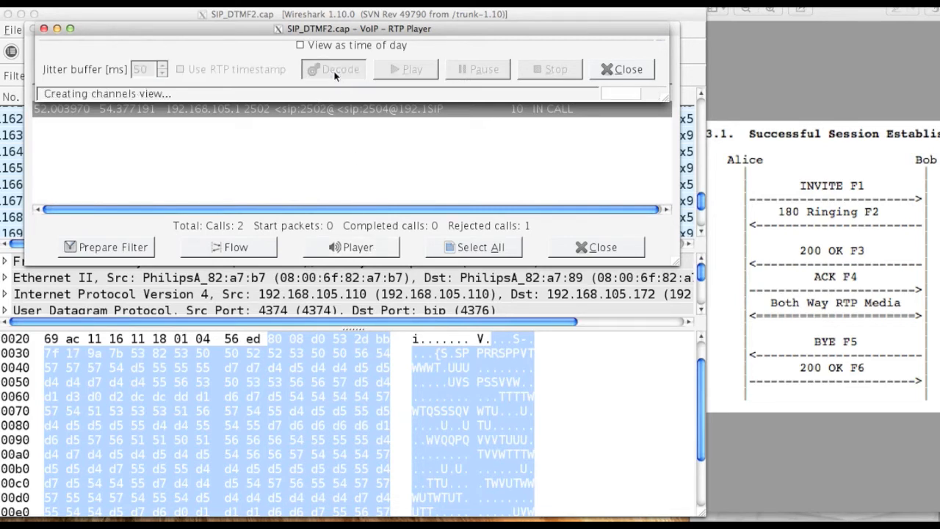
click(332, 69)
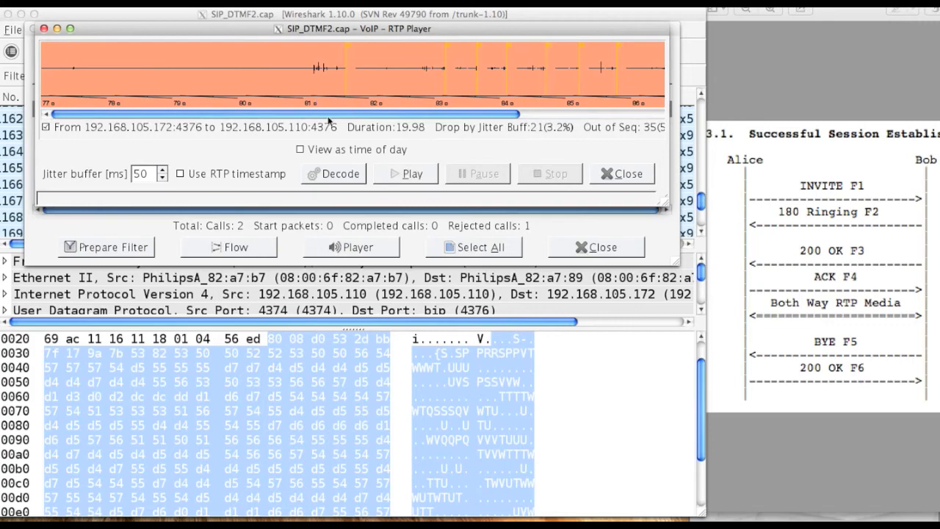
mouse_move(303, 158)
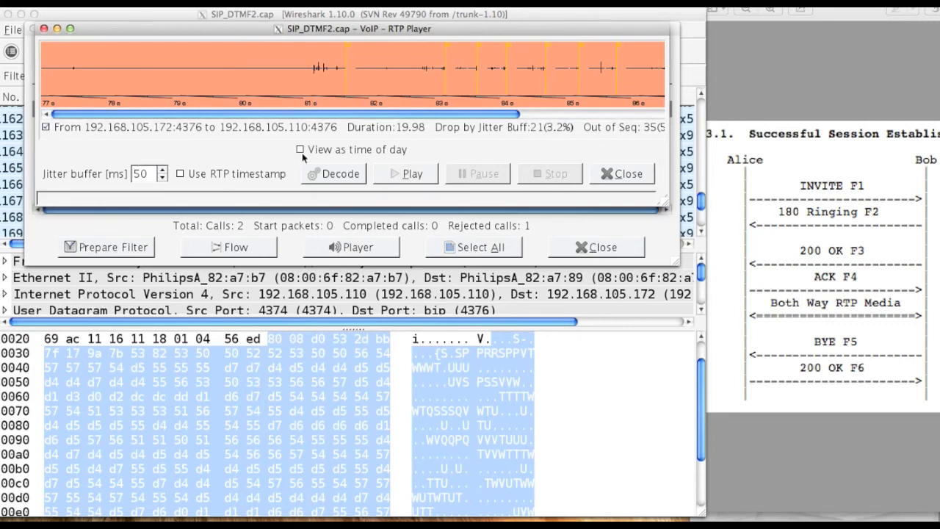